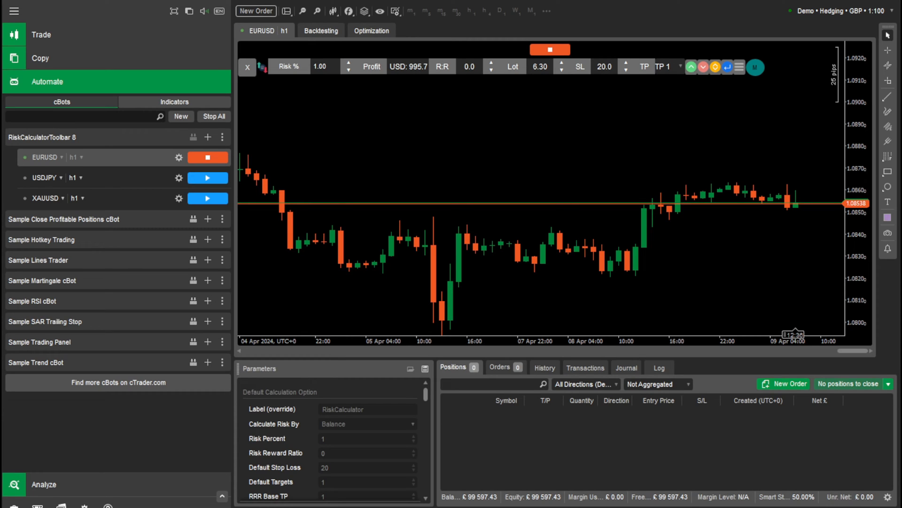
mouse_move(709, 202)
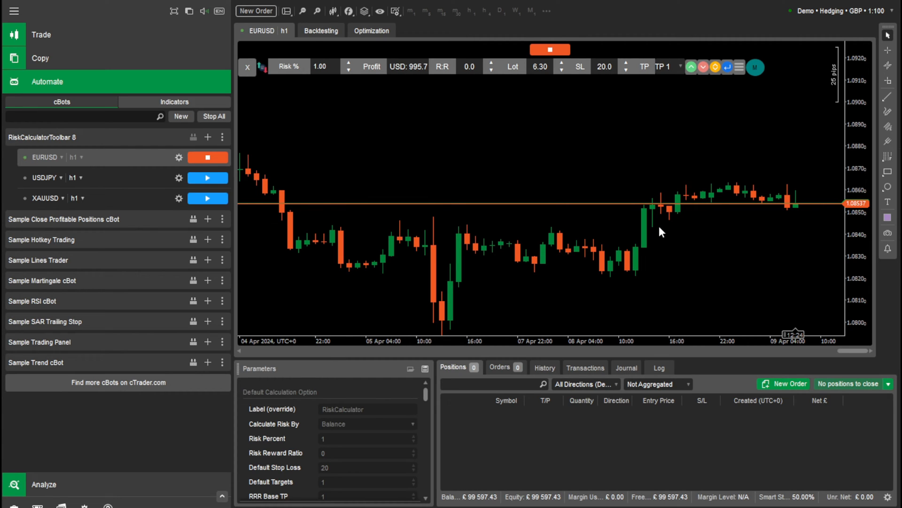
mouse_move(653, 130)
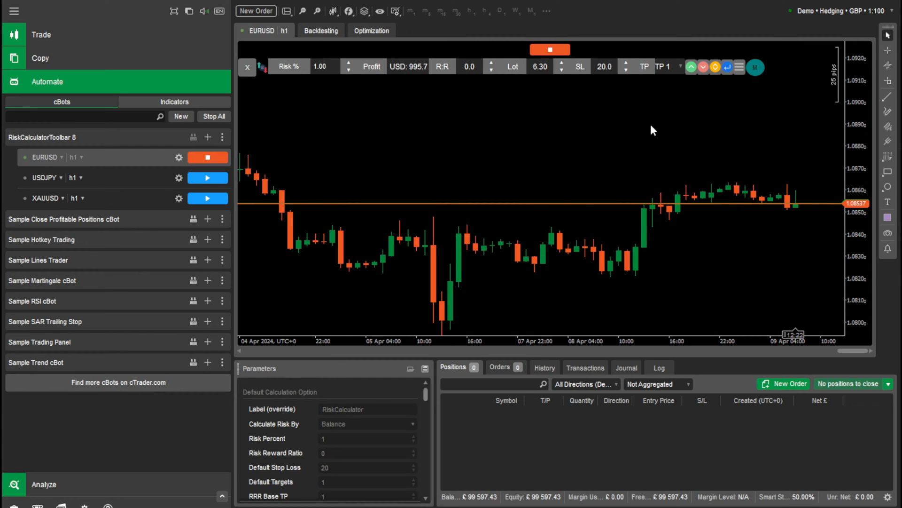
mouse_move(680, 187)
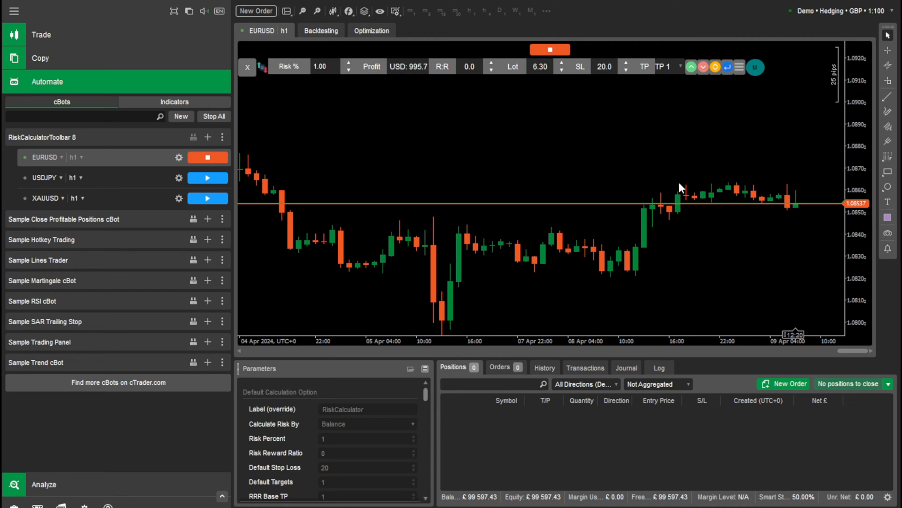
mouse_move(270, 159)
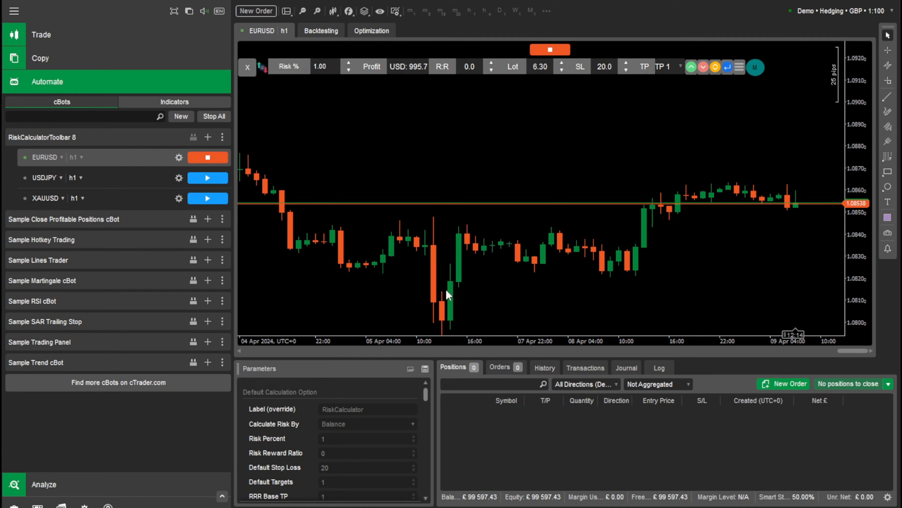
mouse_move(472, 233)
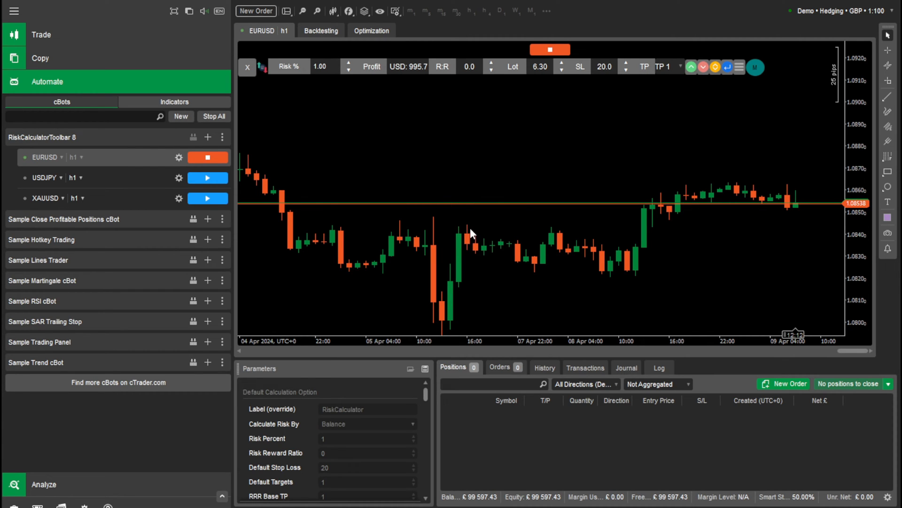
mouse_move(438, 163)
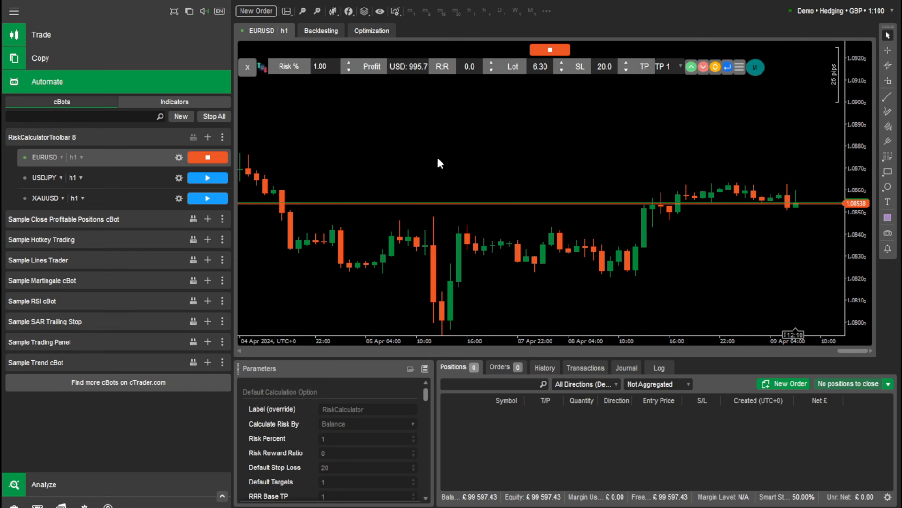
mouse_move(540, 161)
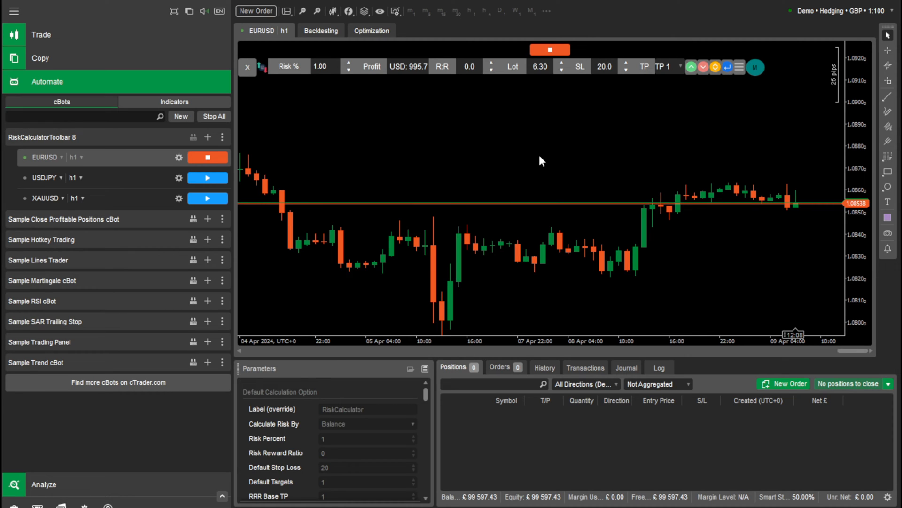
mouse_move(520, 180)
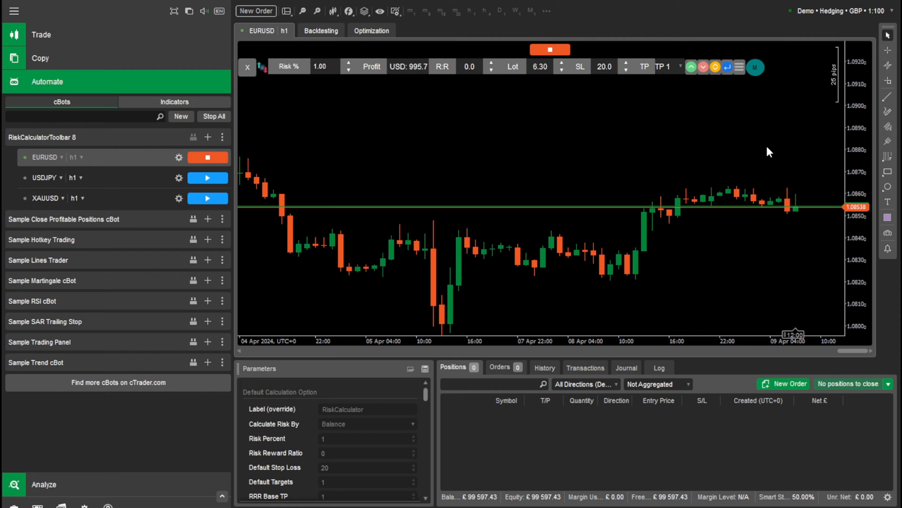
mouse_move(756, 154)
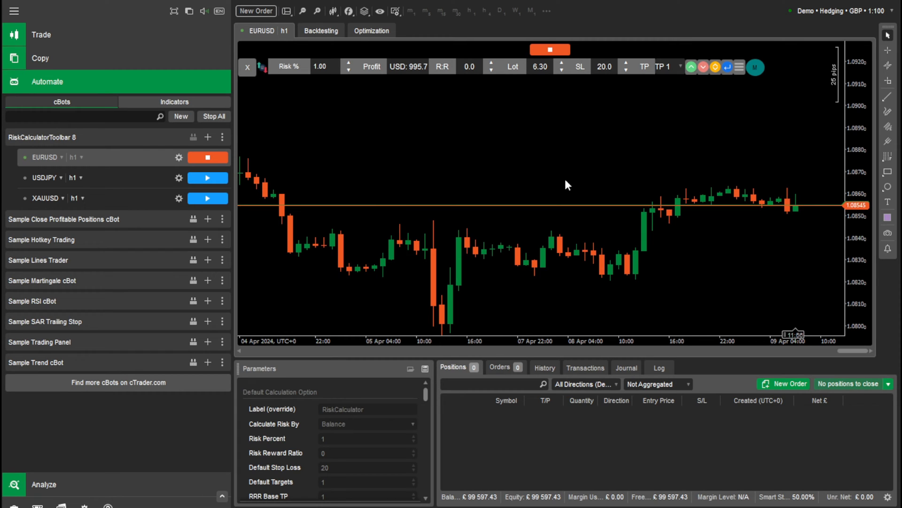
mouse_move(492, 177)
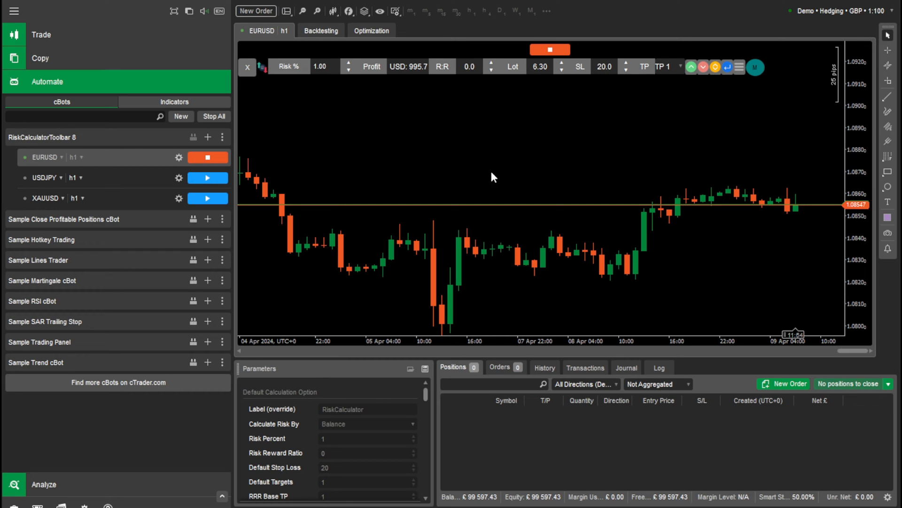
mouse_move(400, 90)
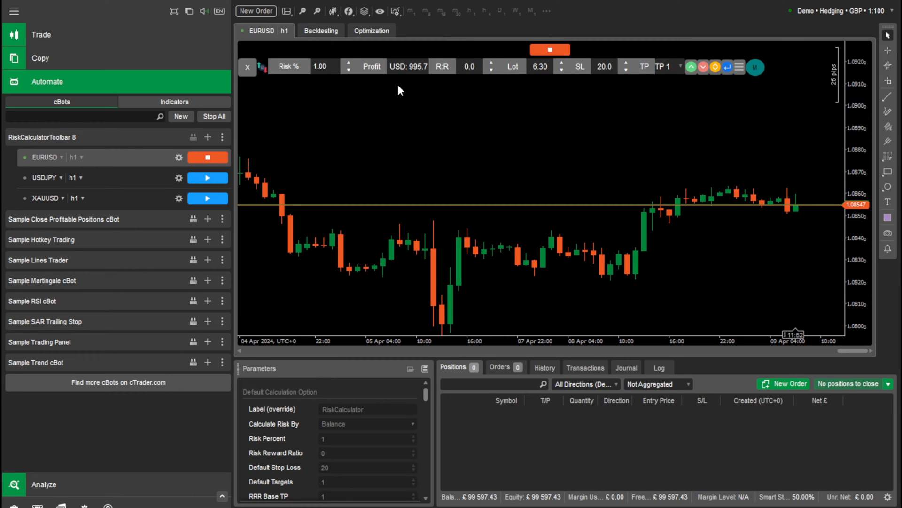
mouse_move(461, 126)
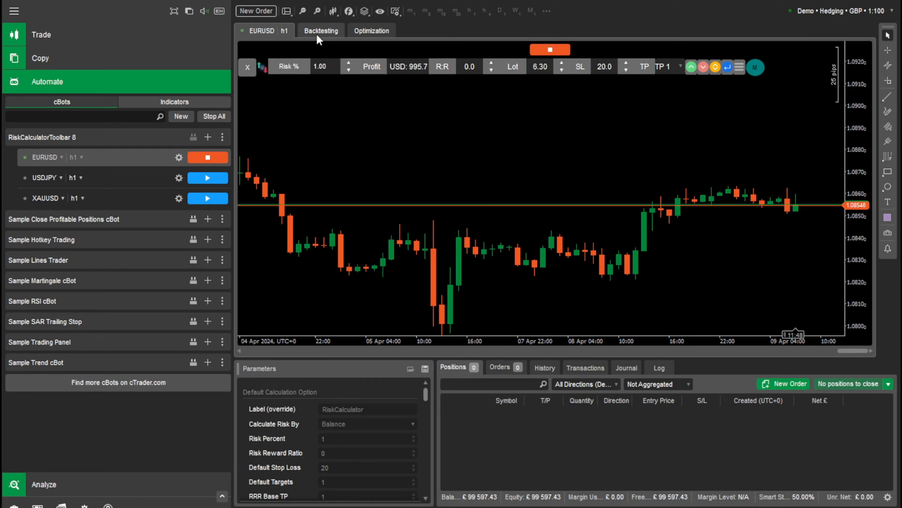
mouse_move(806, 113)
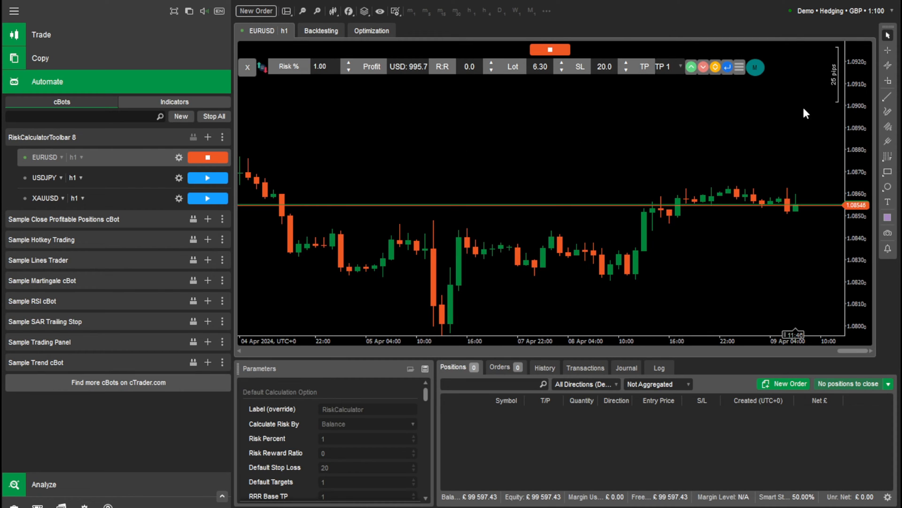
mouse_move(771, 103)
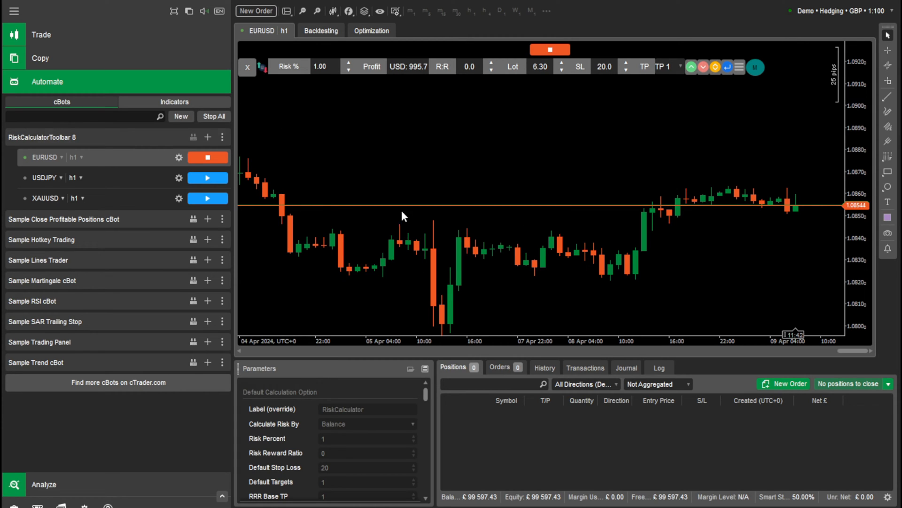
mouse_move(248, 67)
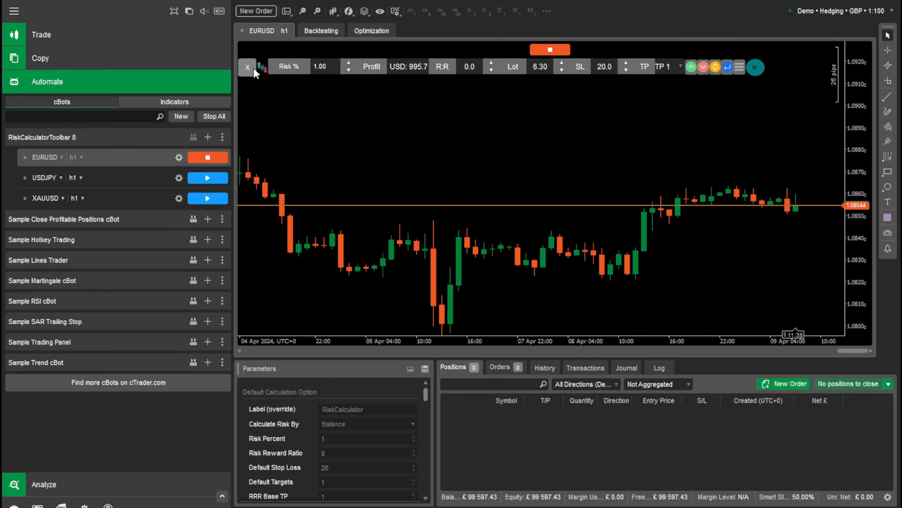
mouse_move(250, 73)
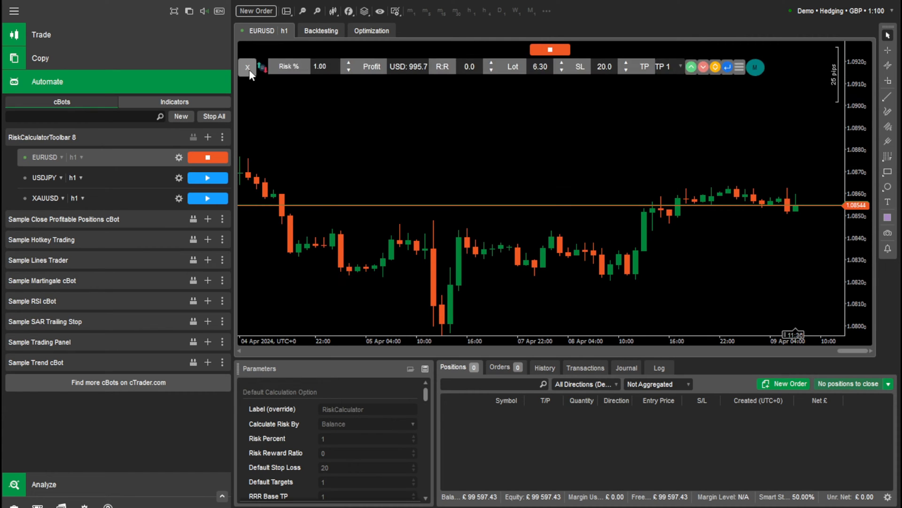
- Set the toolbar risk percentage to 1%
left_click(248, 67)
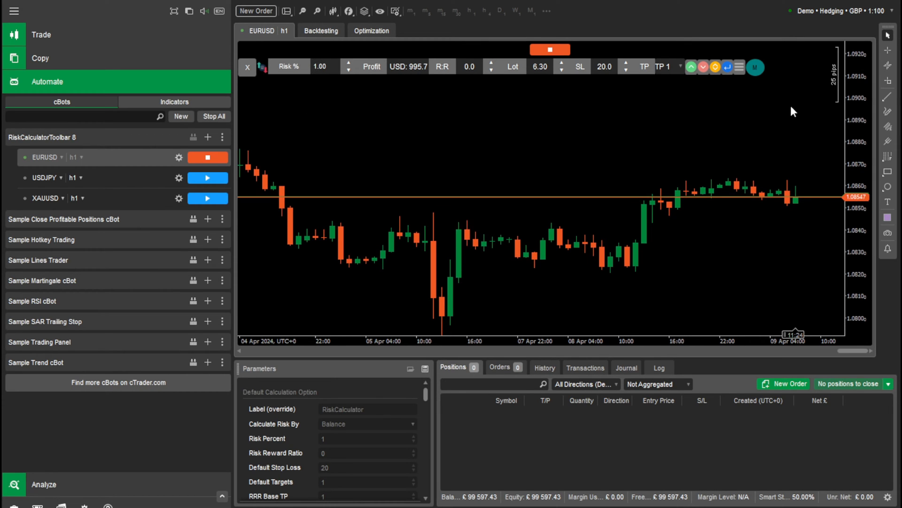
left_click(323, 66)
type("0.")
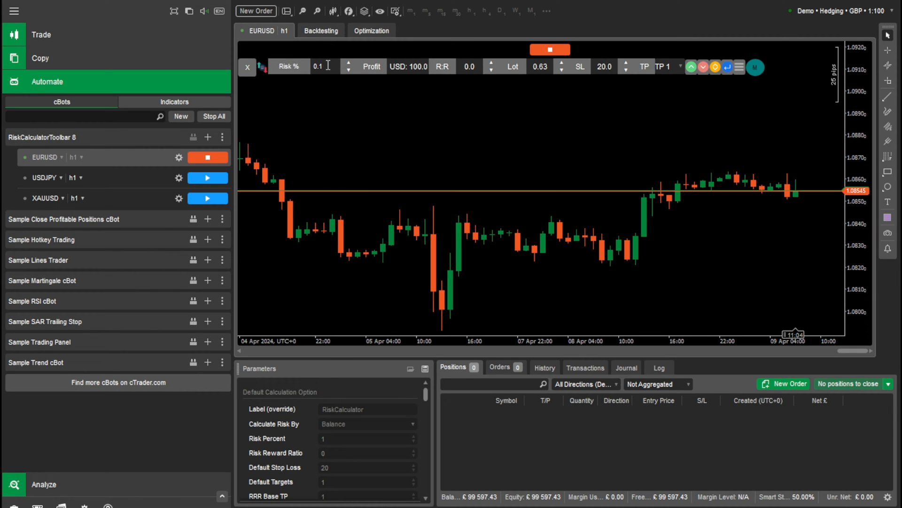
type("1.00")
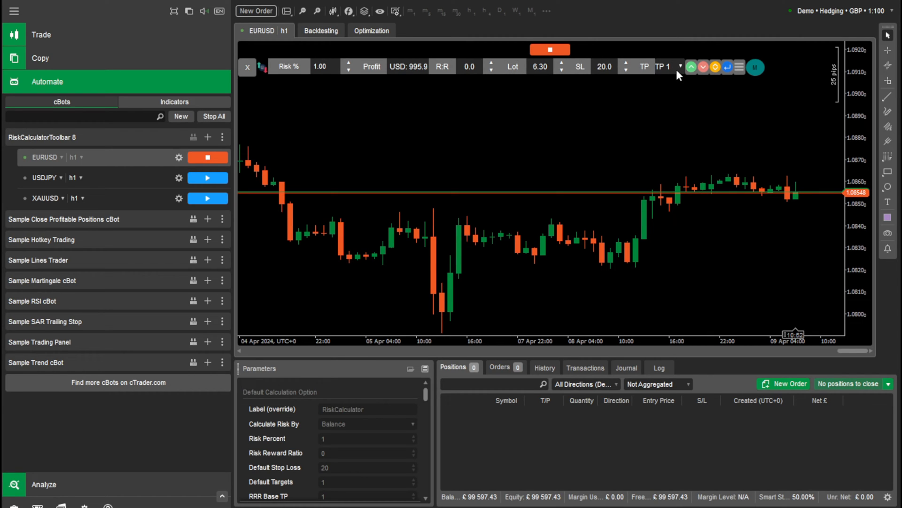
mouse_move(661, 121)
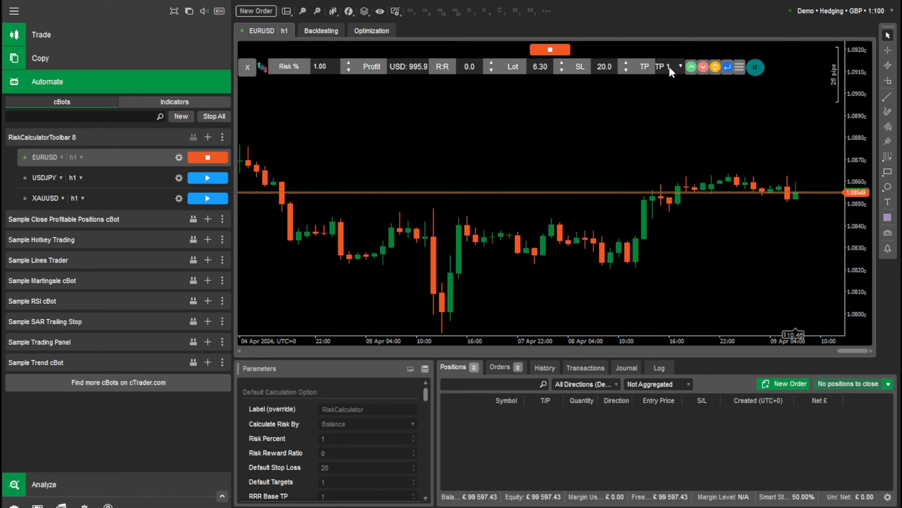
mouse_move(677, 70)
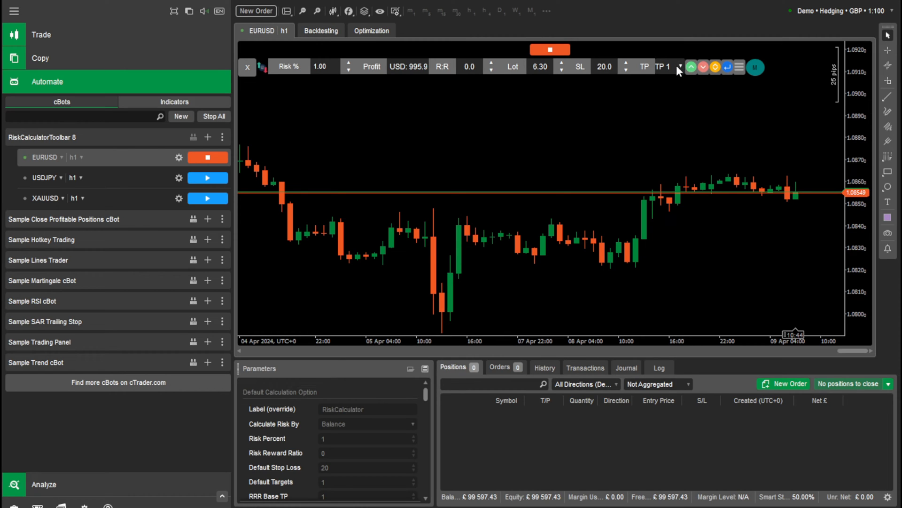
mouse_move(679, 74)
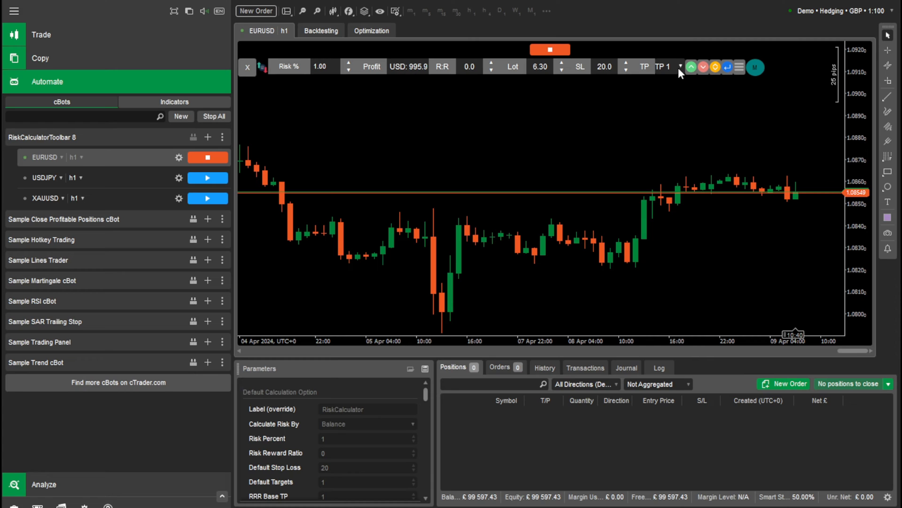
- Check the take-profit targets list, then open and close the empty Trade Manager
left_click(681, 67)
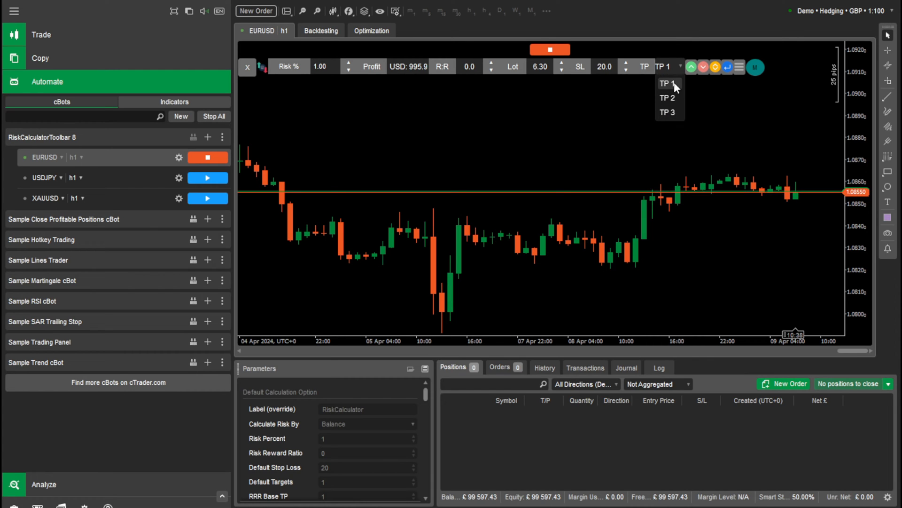
mouse_move(667, 98)
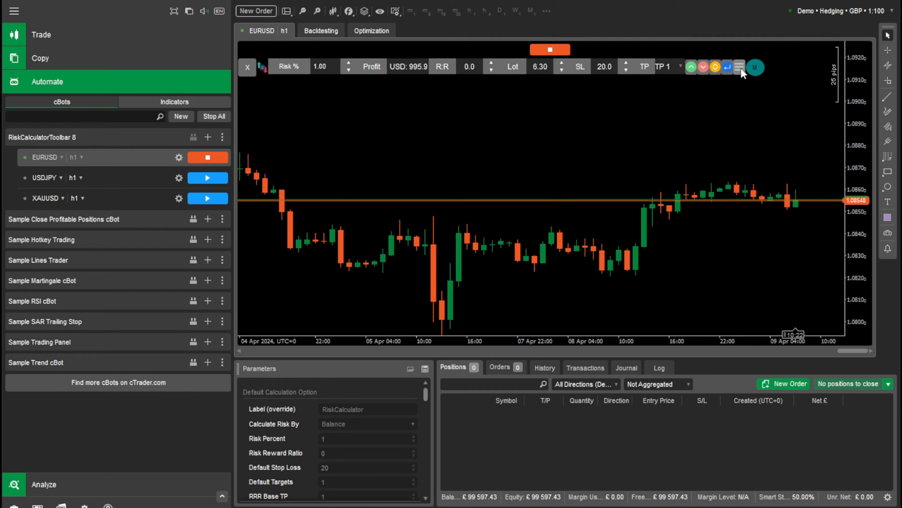
left_click(738, 67)
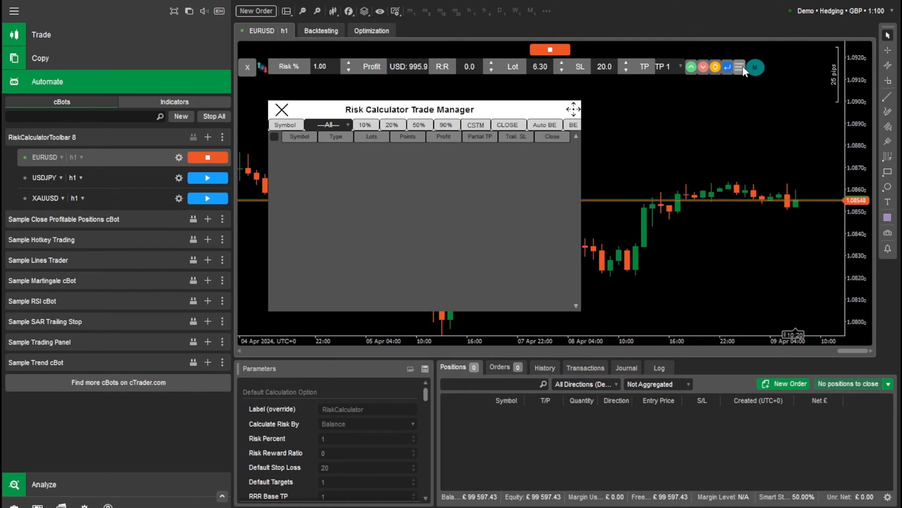
mouse_move(304, 157)
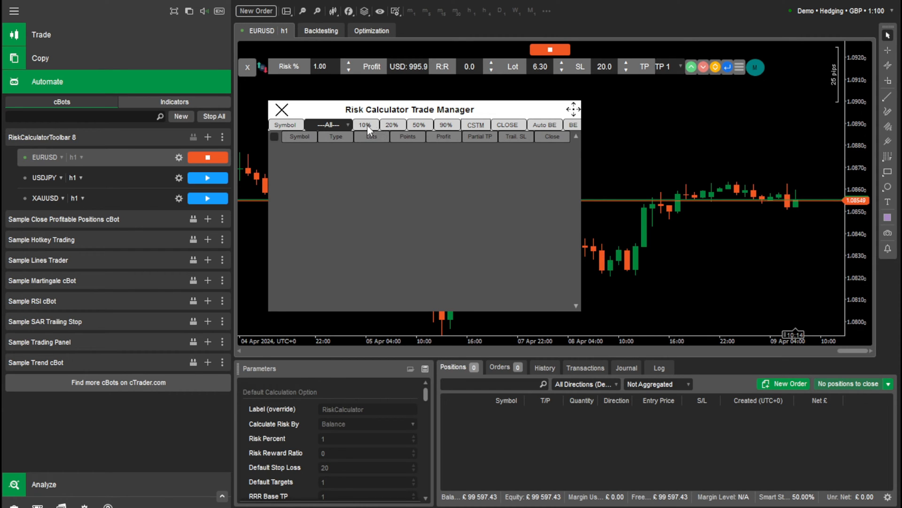
mouse_move(461, 128)
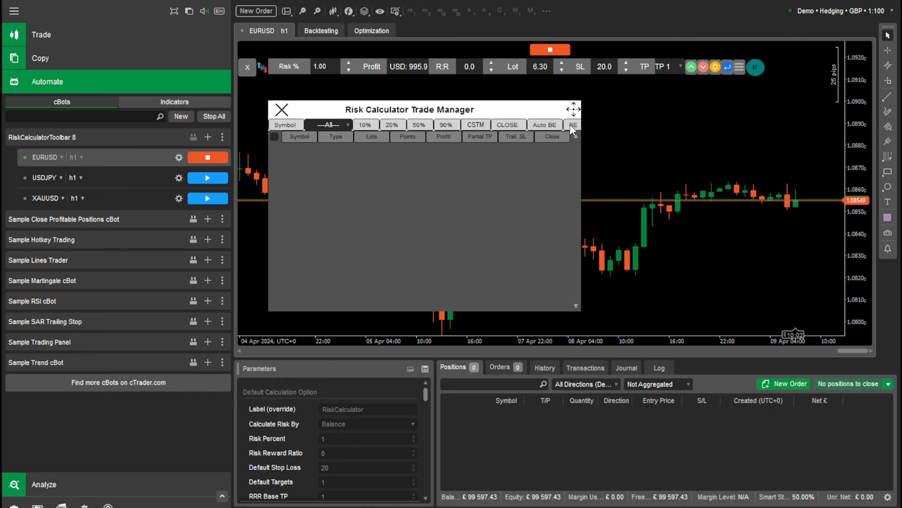
mouse_move(483, 144)
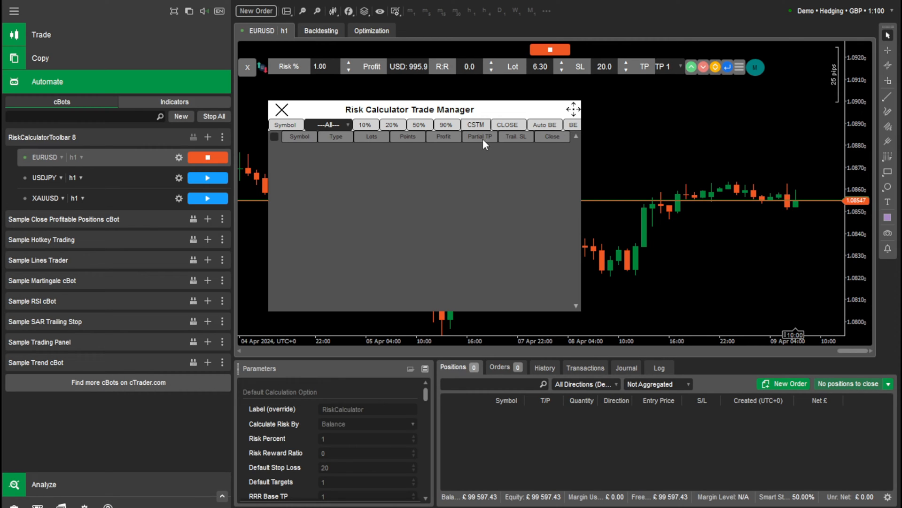
mouse_move(521, 146)
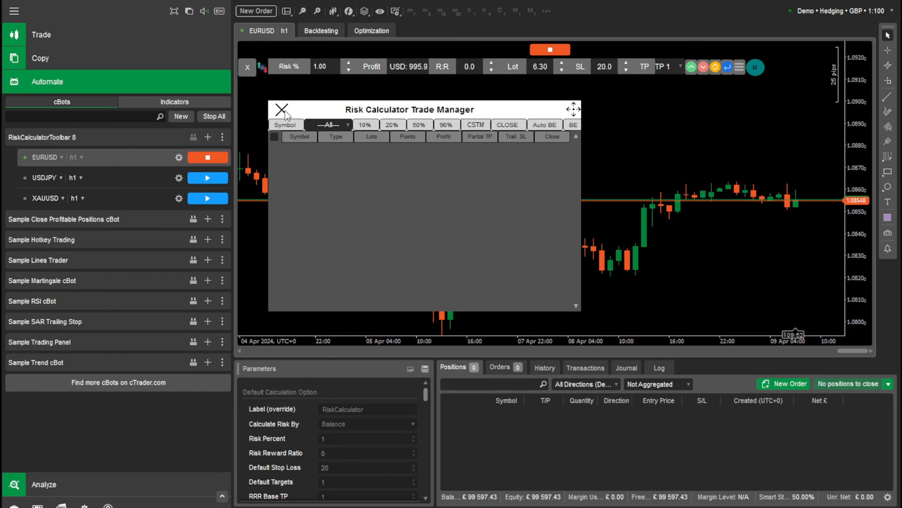
left_click(282, 109)
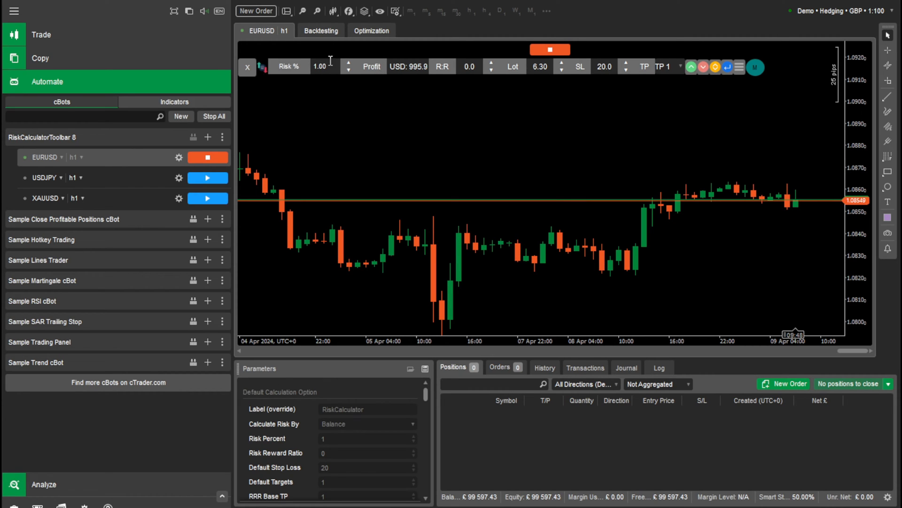
- Preview a 3.62-lot market buy with a 34.8-pip stop and 48-pip TP1
left_click(691, 67)
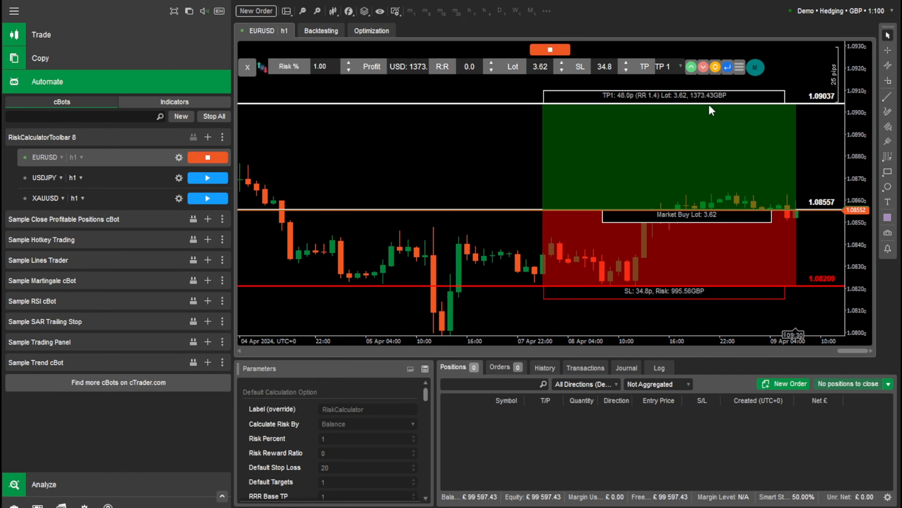
mouse_move(673, 102)
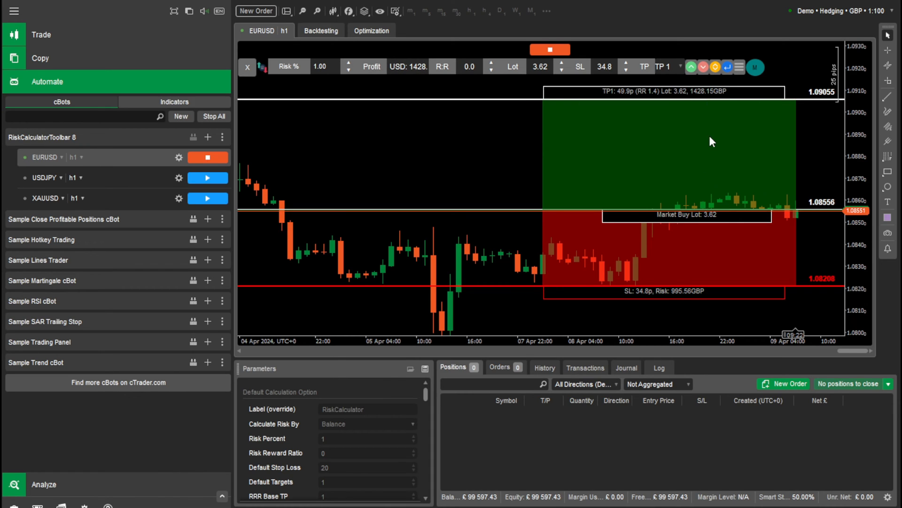
mouse_move(716, 223)
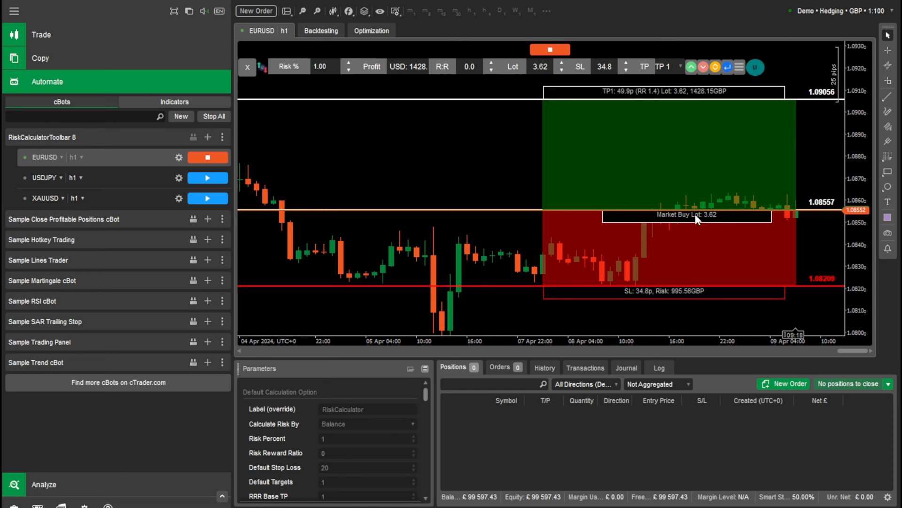
mouse_move(770, 190)
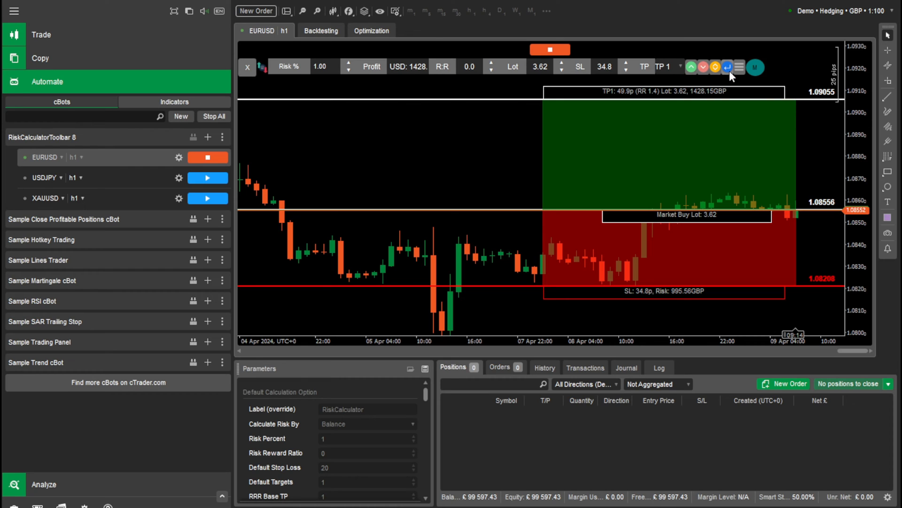
- Execute the 3.62-lot buy at 1.08556 and scroll the cBot Parameters panel
left_click(727, 67)
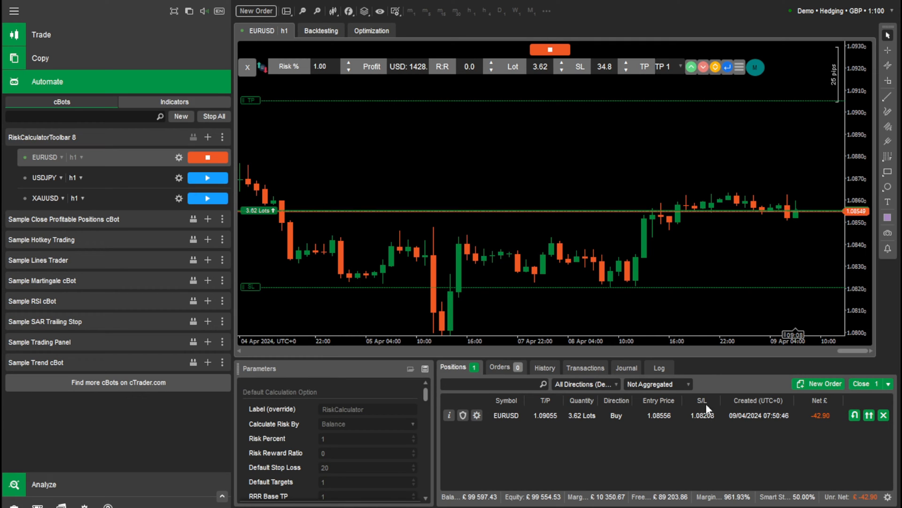
mouse_move(681, 384)
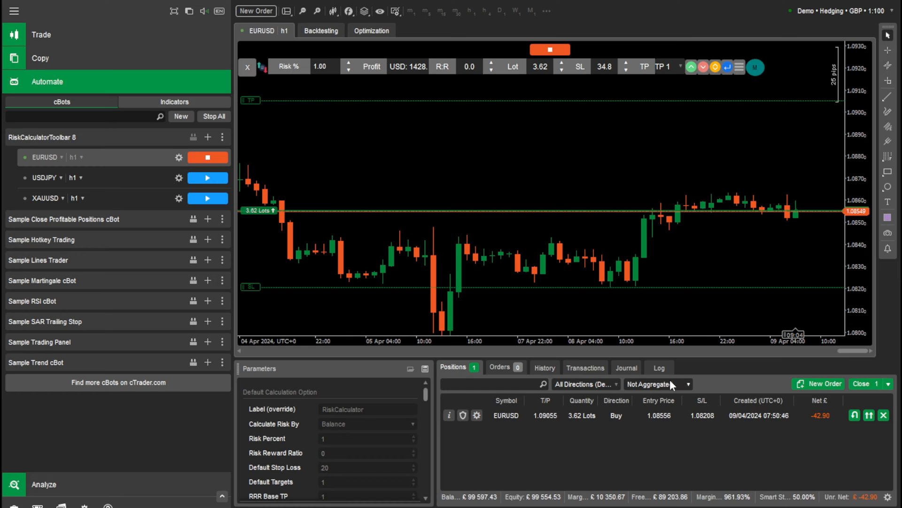
mouse_move(492, 163)
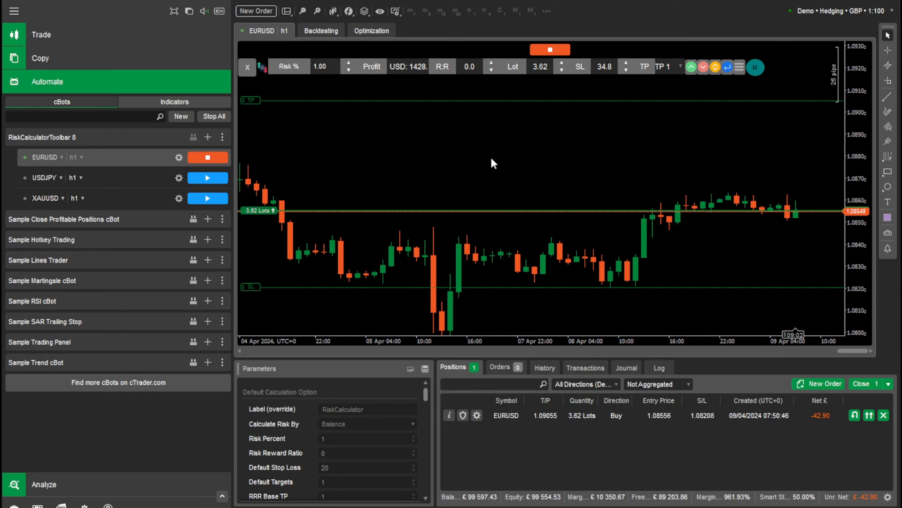
mouse_move(528, 245)
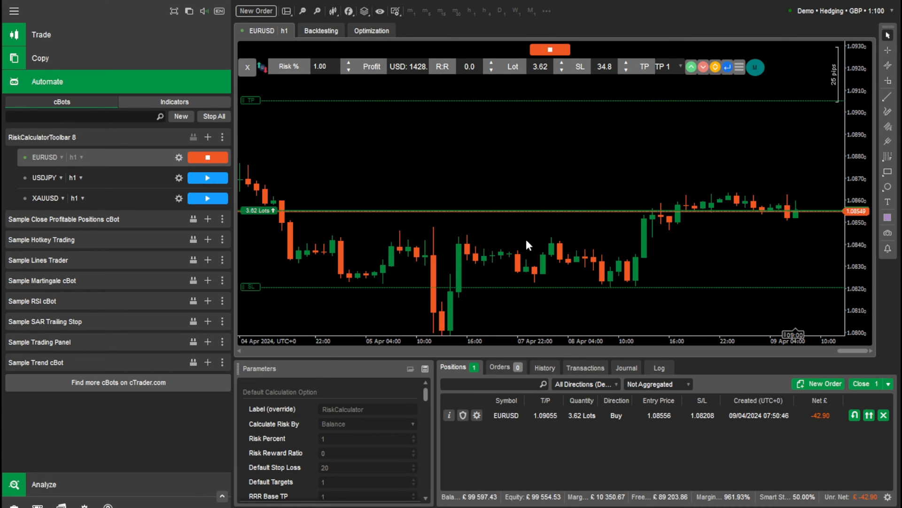
mouse_move(498, 191)
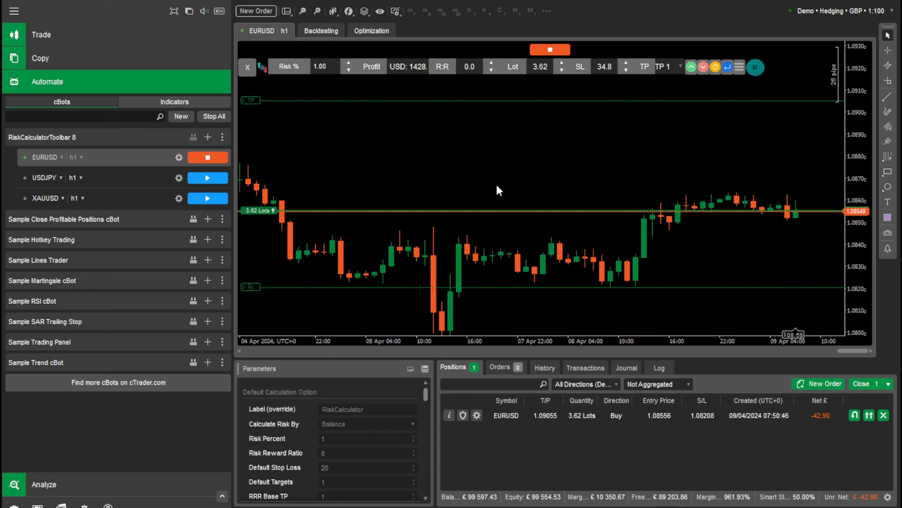
mouse_move(554, 174)
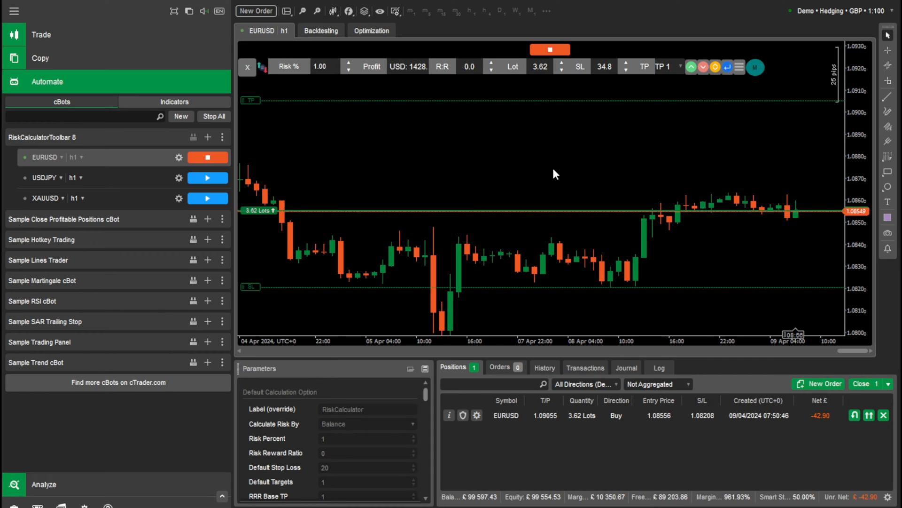
mouse_move(553, 182)
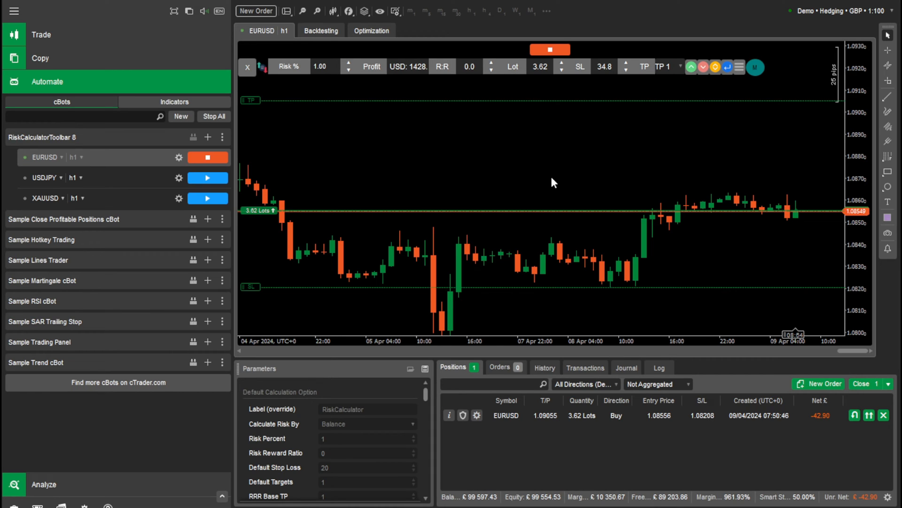
mouse_move(661, 195)
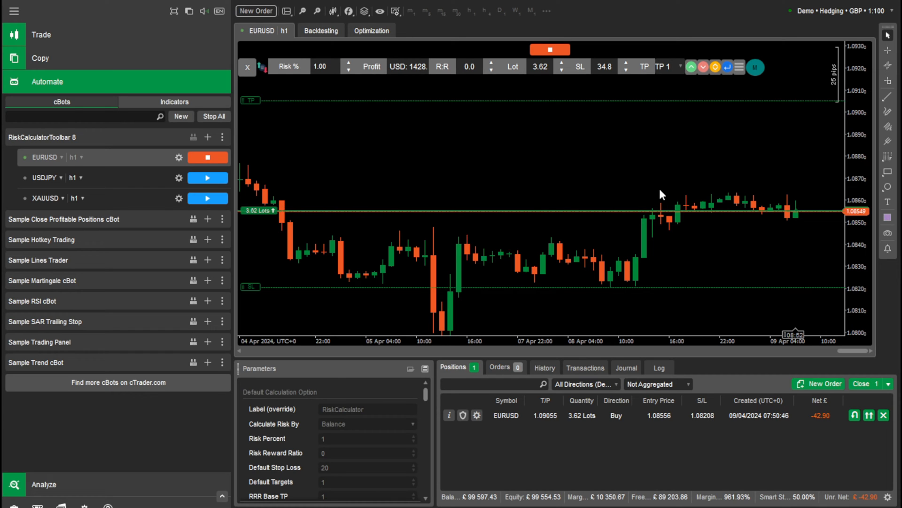
scroll("down", 3)
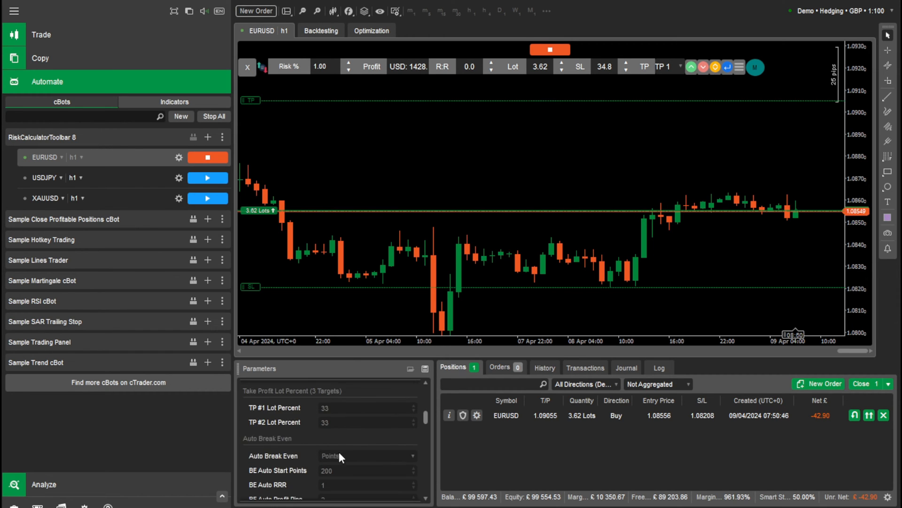
scroll("down", 3)
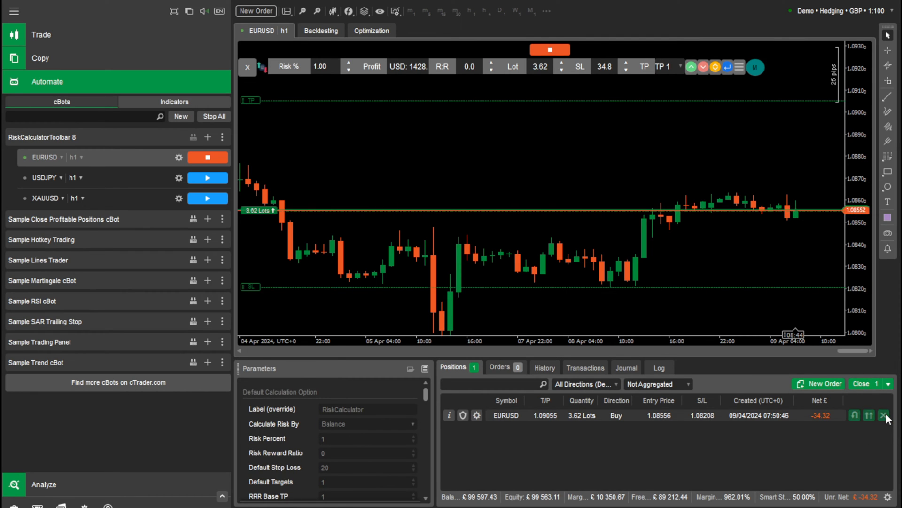
- Close the 3.62-lot buy, then open an 8.23-lot sell at 1:1 and close it
left_click(885, 415)
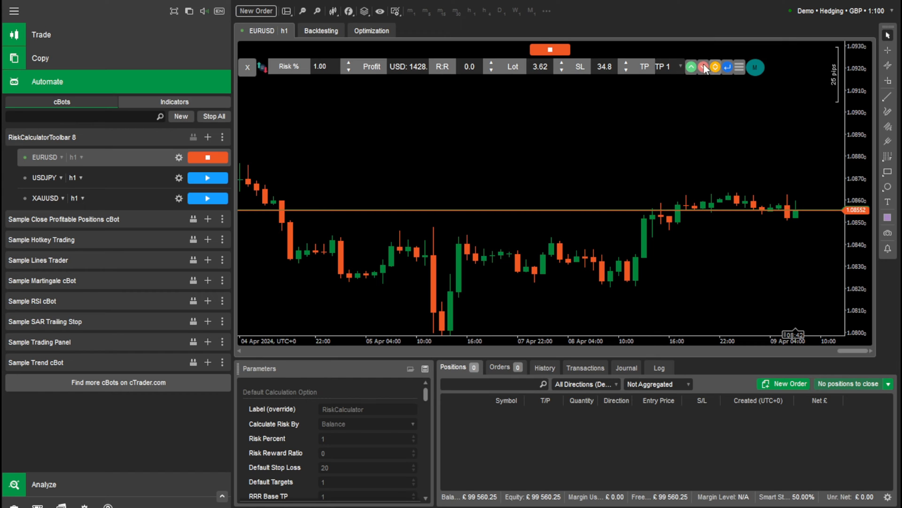
left_click(702, 66)
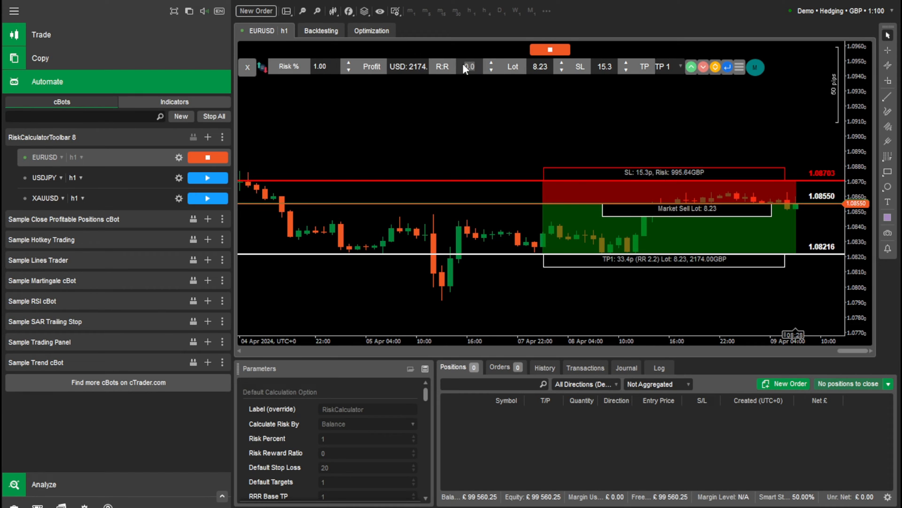
left_click(491, 70)
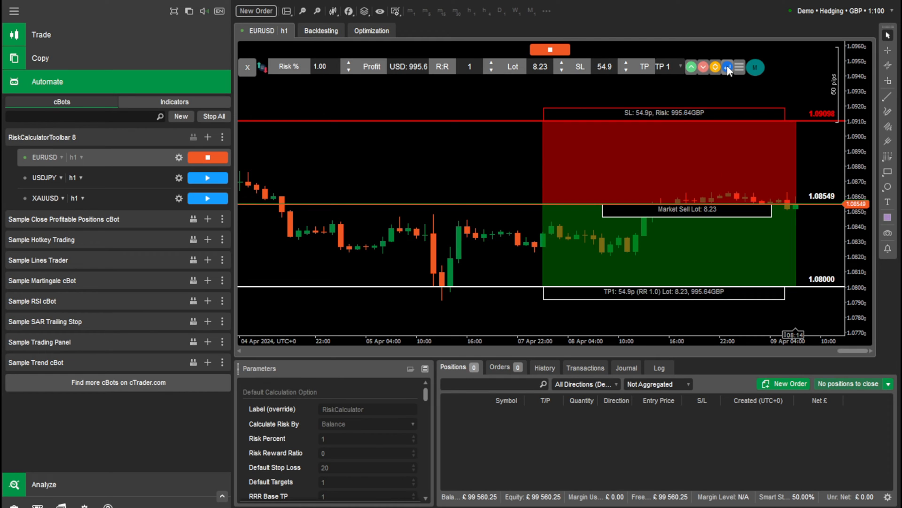
left_click(727, 67)
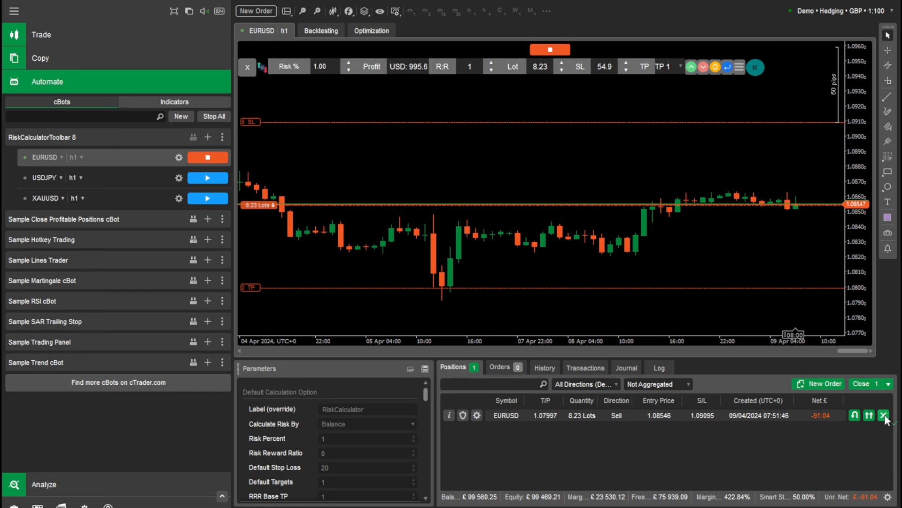
left_click(885, 415)
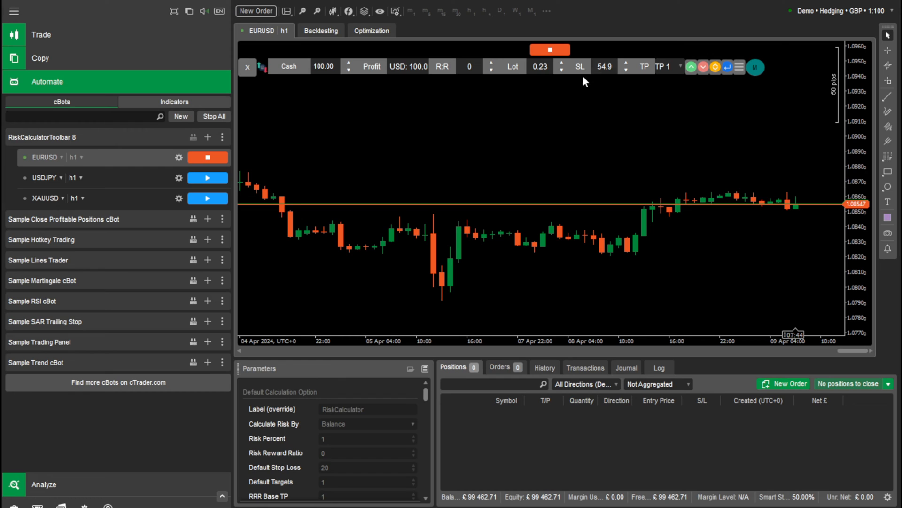
mouse_move(722, 252)
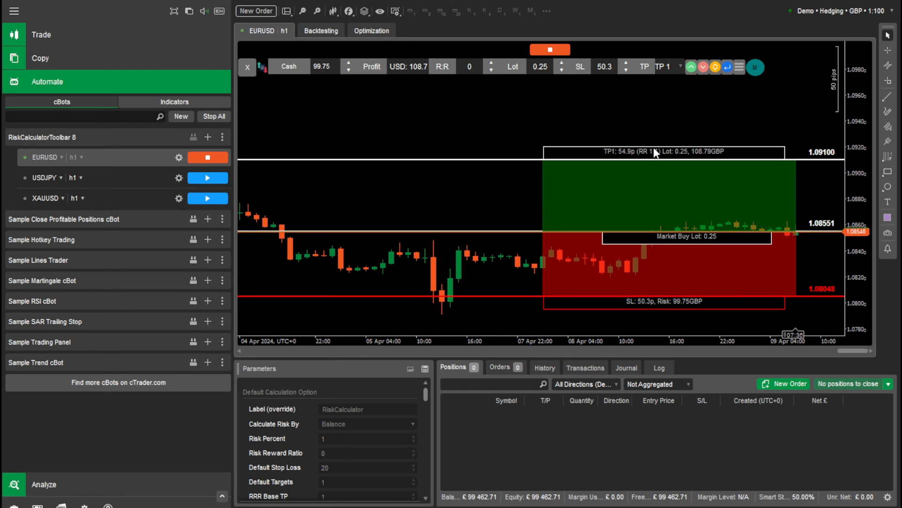
- Raise the take profit, execute the 0.25-lot buy risking 99.75 GBP, then close it
left_click(702, 63)
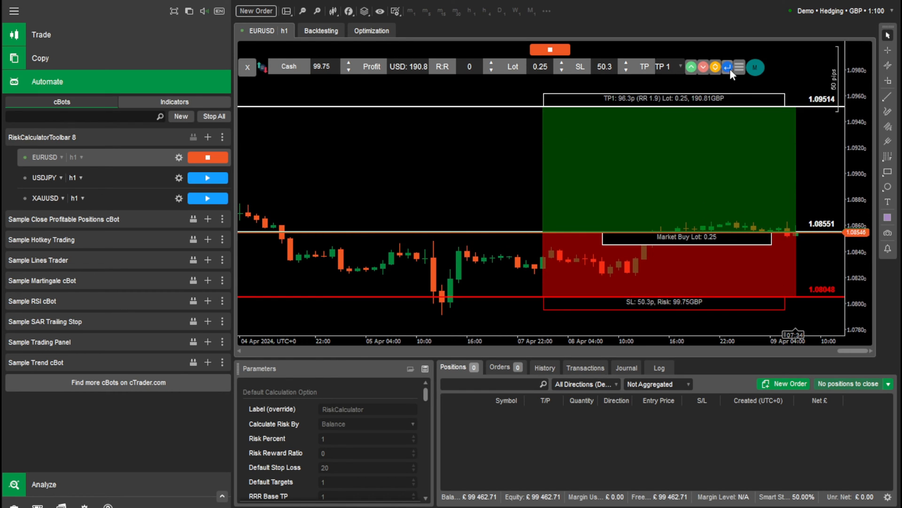
left_click(726, 67)
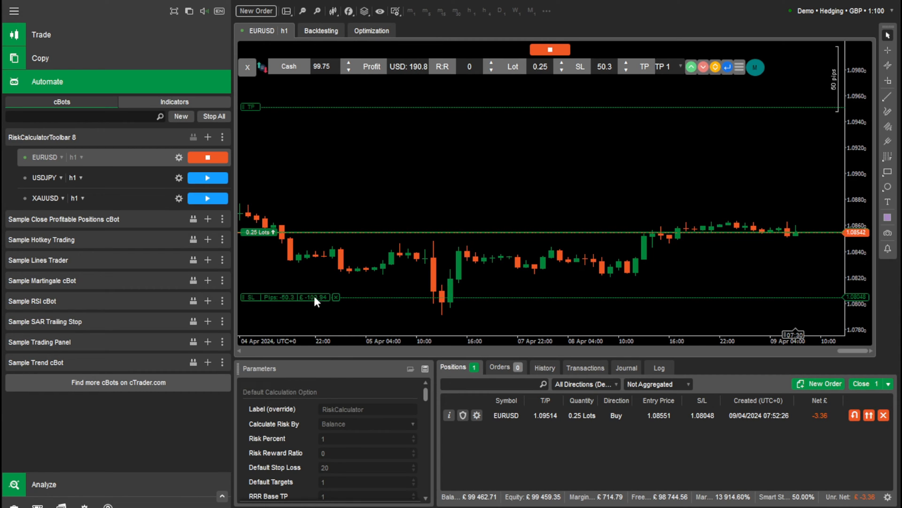
mouse_move(330, 305)
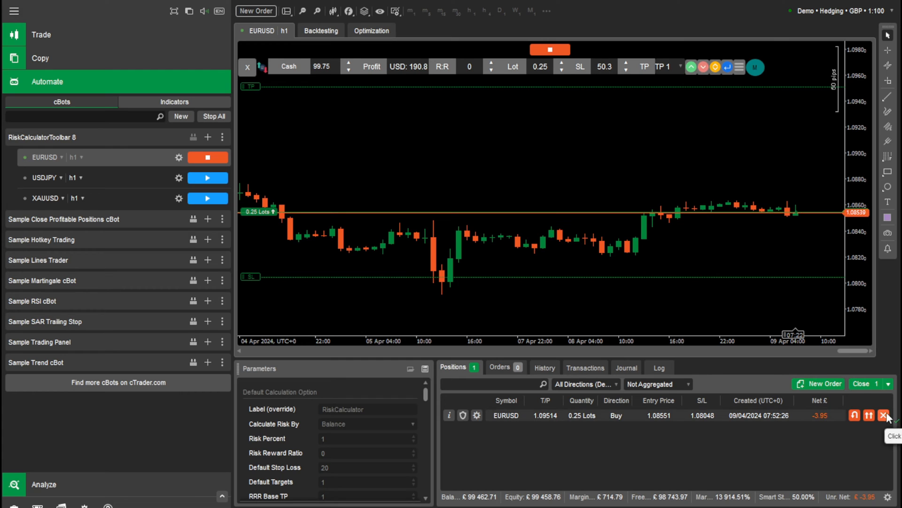
left_click(884, 415)
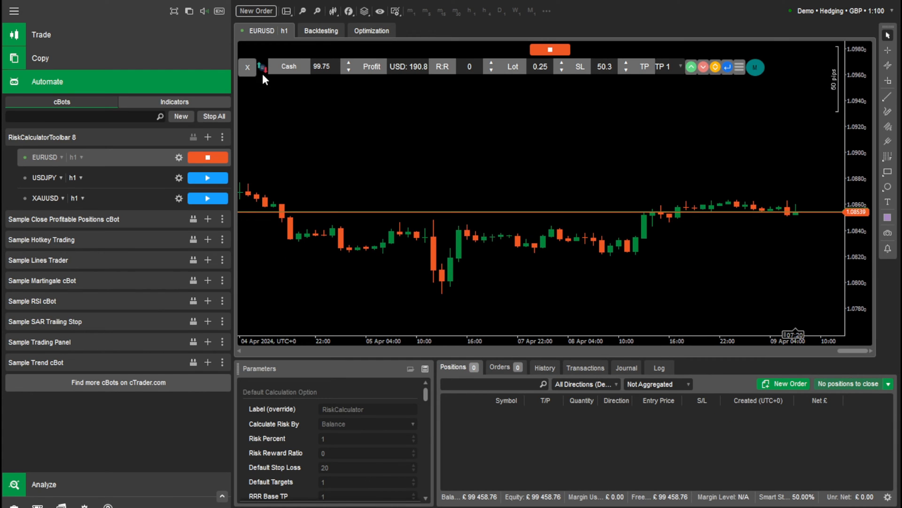
- Switch risk back to 2% and set up a 4.61-lot sell stop at 1.07304
left_click(289, 66)
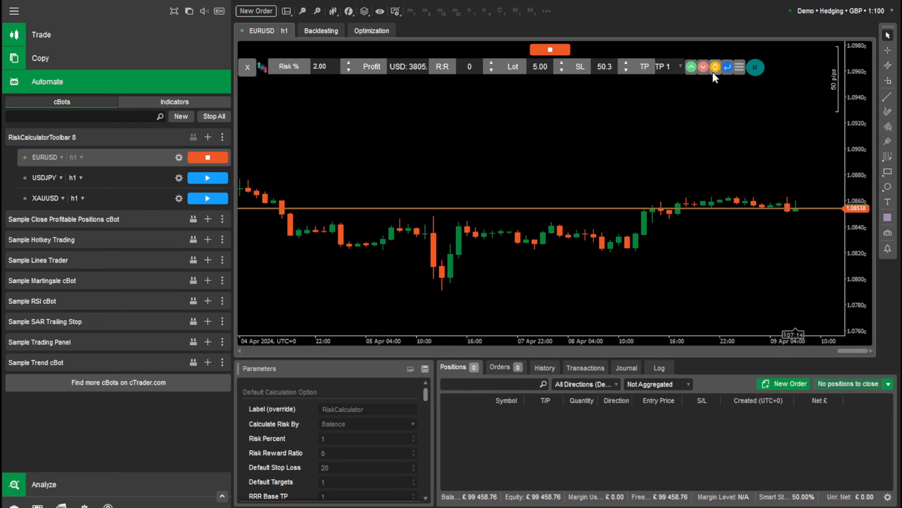
mouse_move(718, 73)
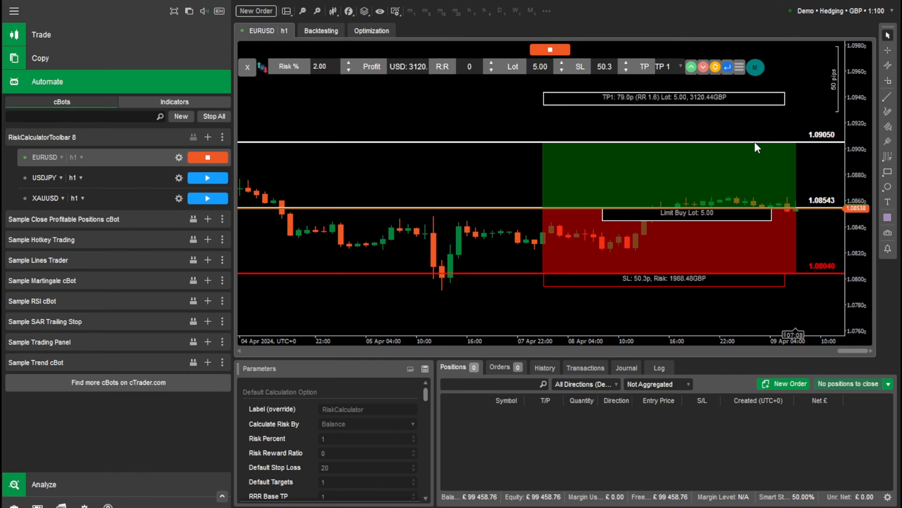
left_click(703, 66)
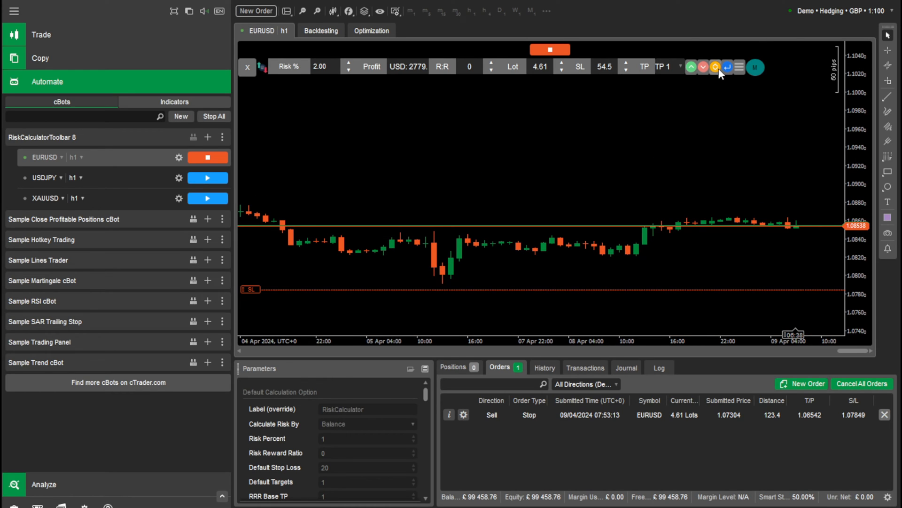
- Switch risk to 500 cash, place a 1.16-lot buy stop, then cancel both pending orders
left_click(715, 67)
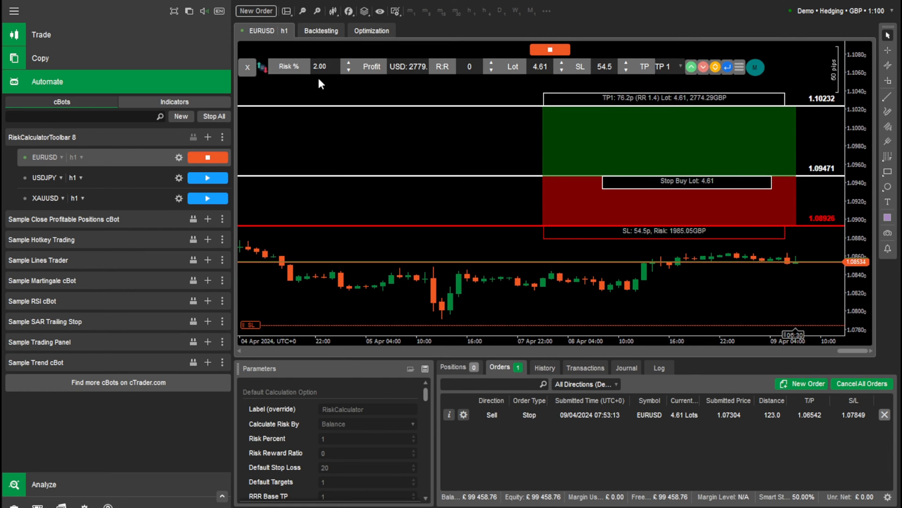
left_click(289, 67)
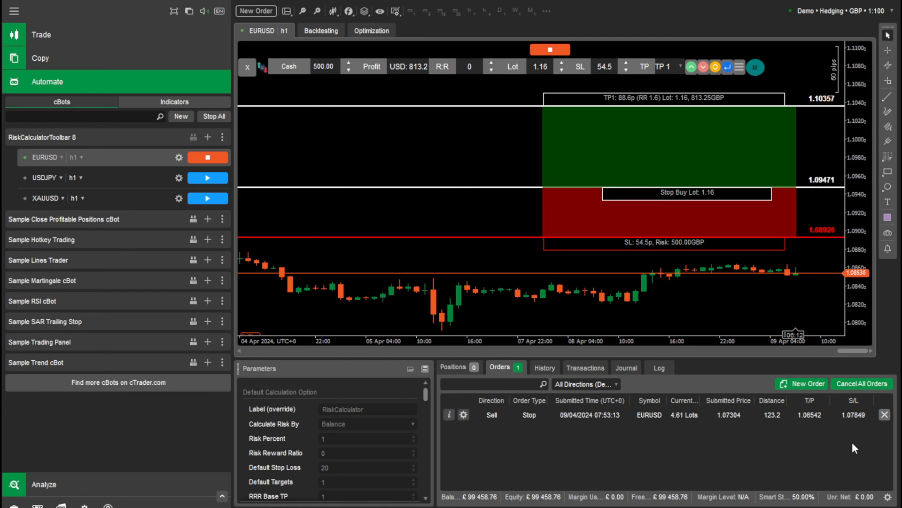
left_click(727, 66)
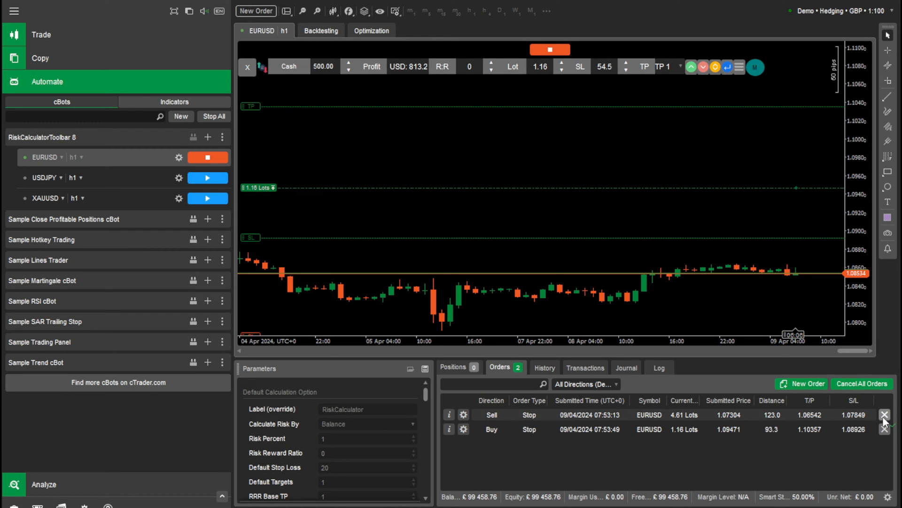
left_click(885, 415)
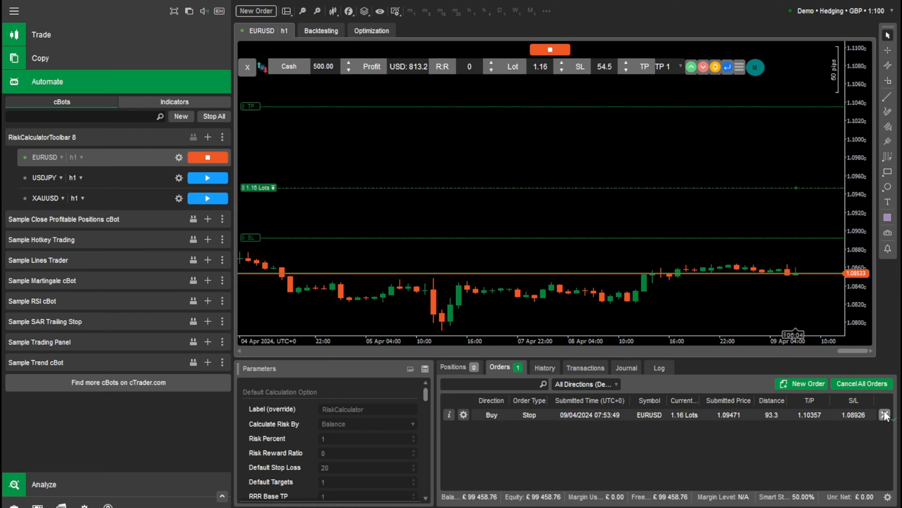
left_click(885, 415)
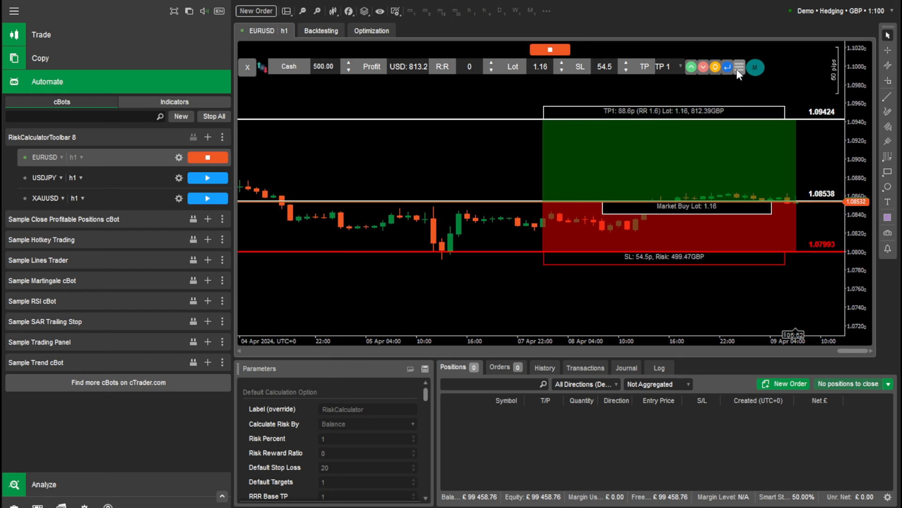
- Execute the 1.16-lot market buy at 1.08538 and open the Trade Manager
left_click(727, 67)
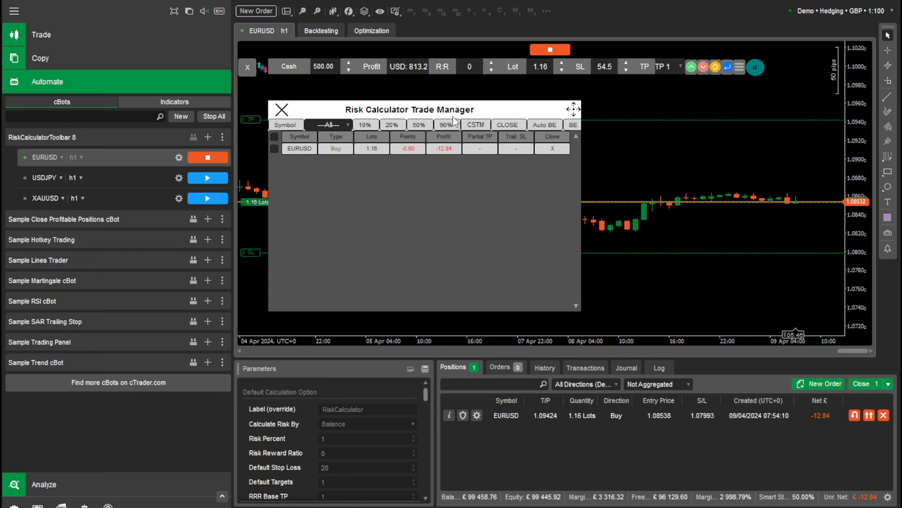
left_click(281, 109)
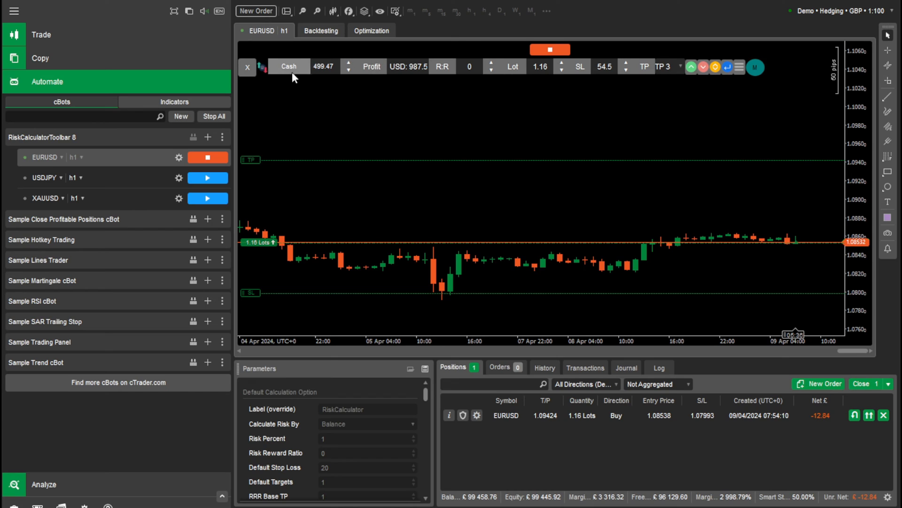
- Switch to 3% risk and execute a buy split into 1.45, 1.45 and 1.49 lots
left_click(289, 66)
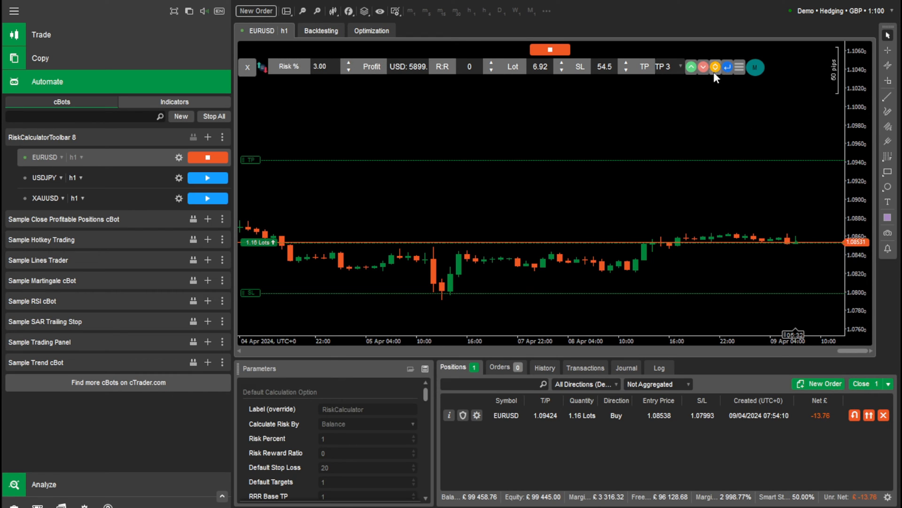
mouse_move(691, 67)
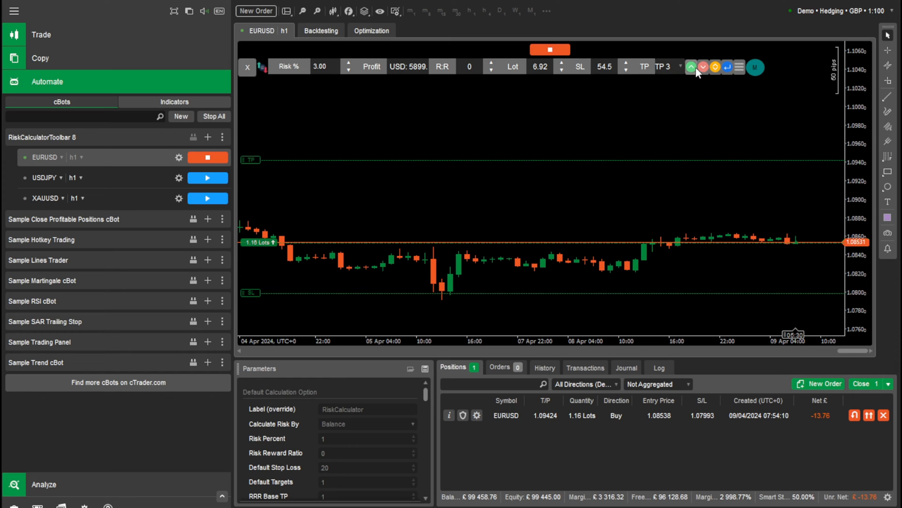
left_click(692, 67)
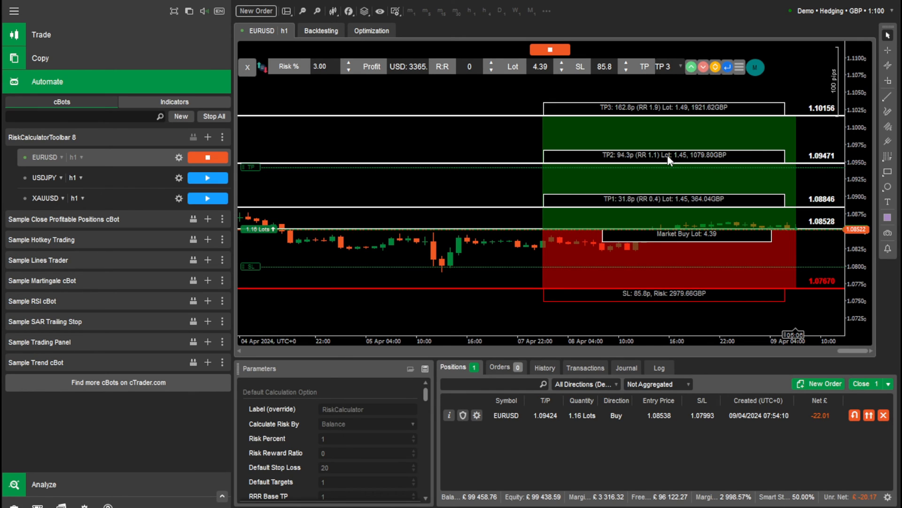
mouse_move(630, 116)
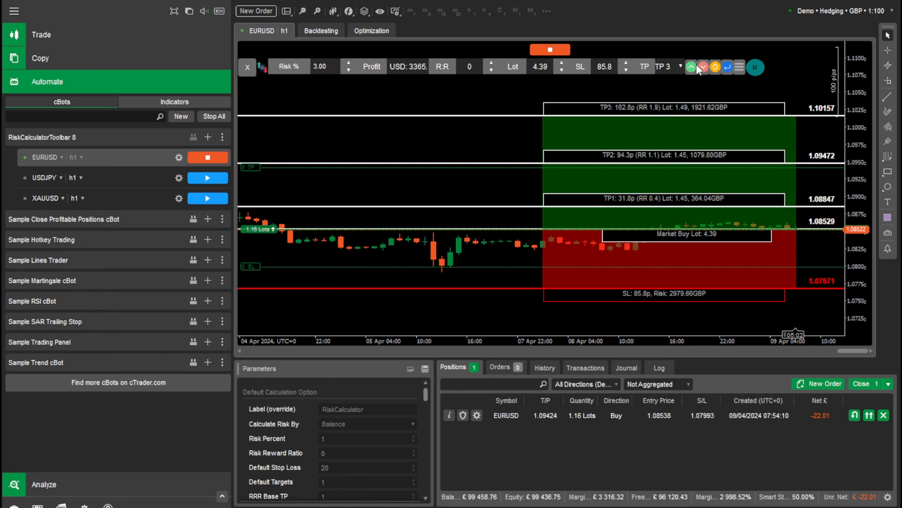
left_click(727, 67)
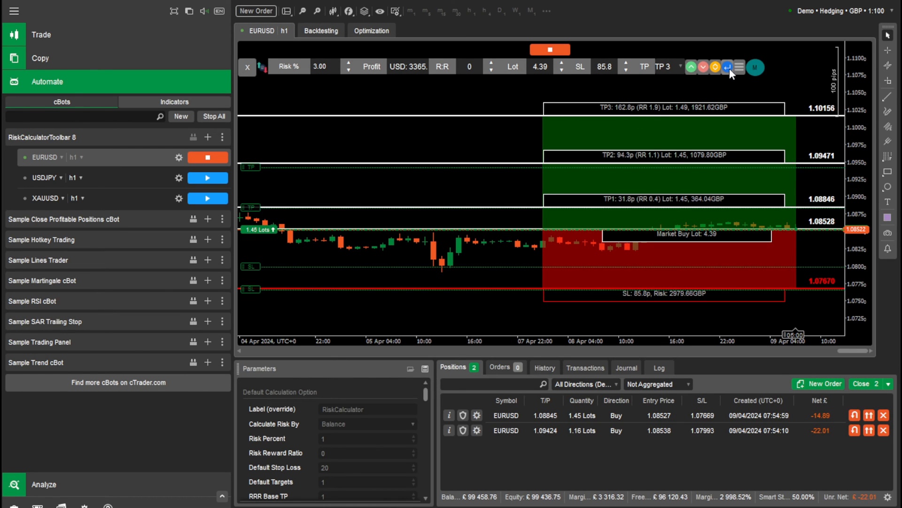
left_click(727, 67)
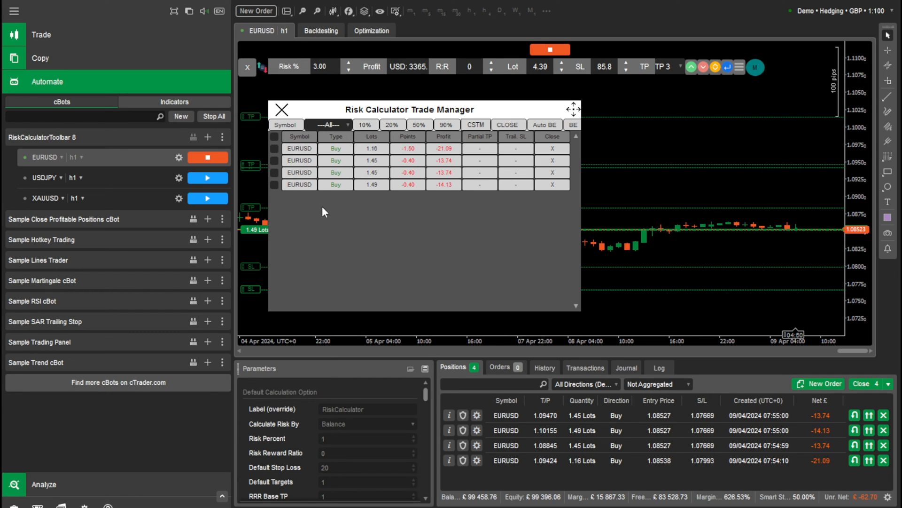
mouse_move(272, 203)
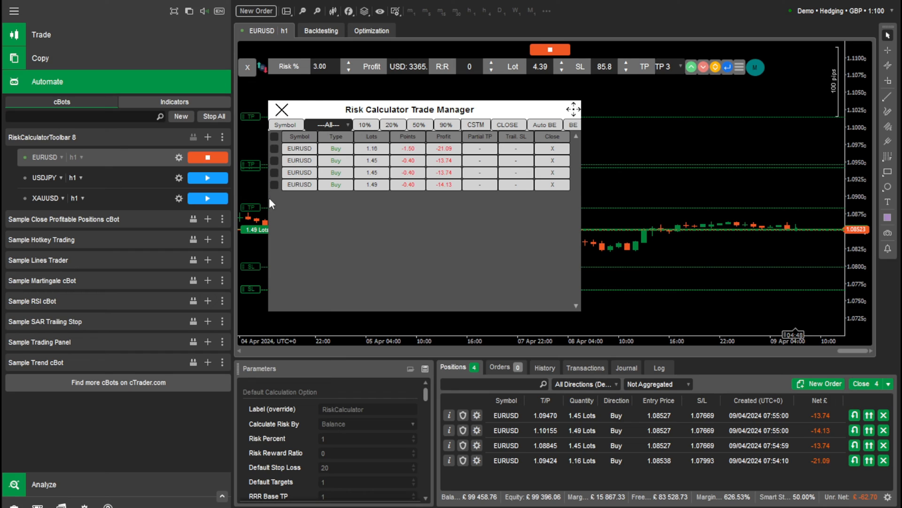
mouse_move(380, 149)
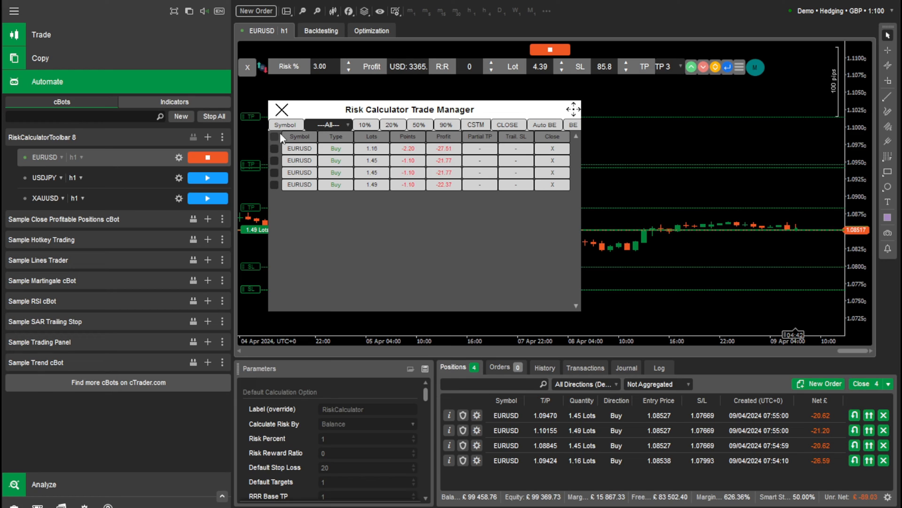
- Close 50% of all four trades in Trade Manager, then reselect all trades
left_click(274, 136)
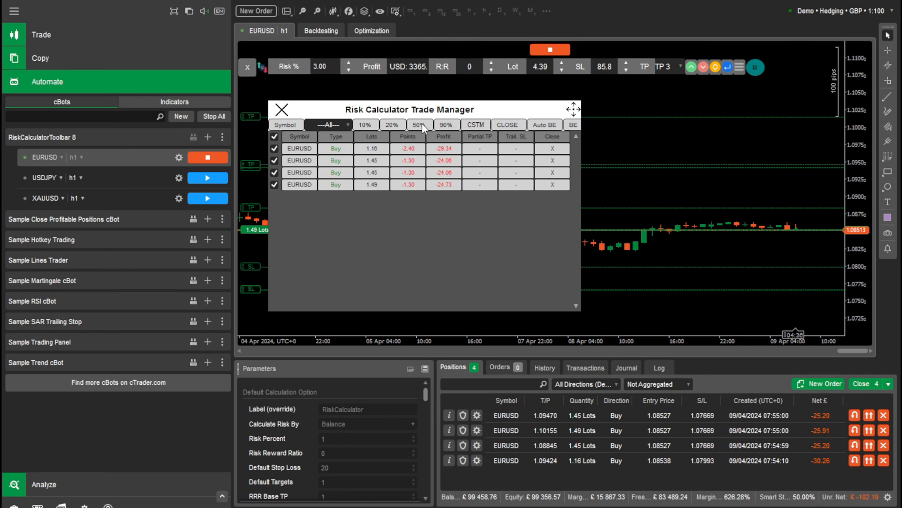
left_click(419, 124)
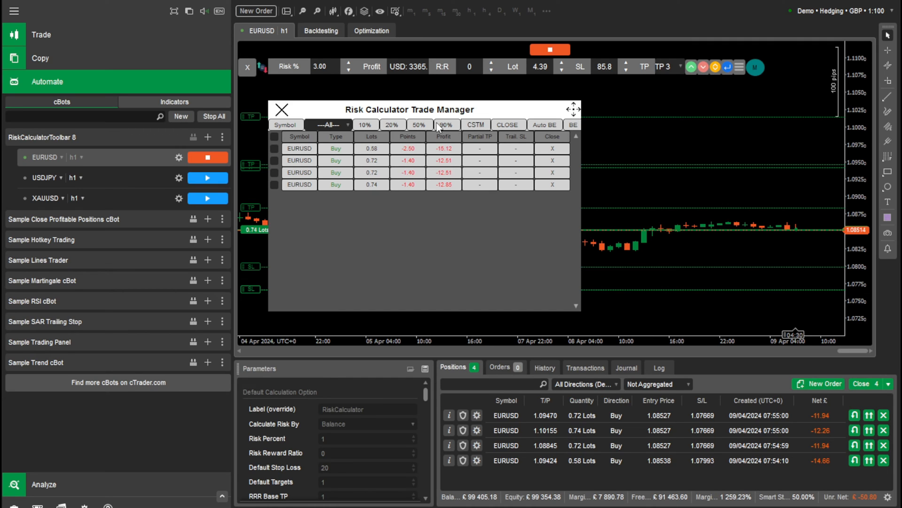
mouse_move(329, 87)
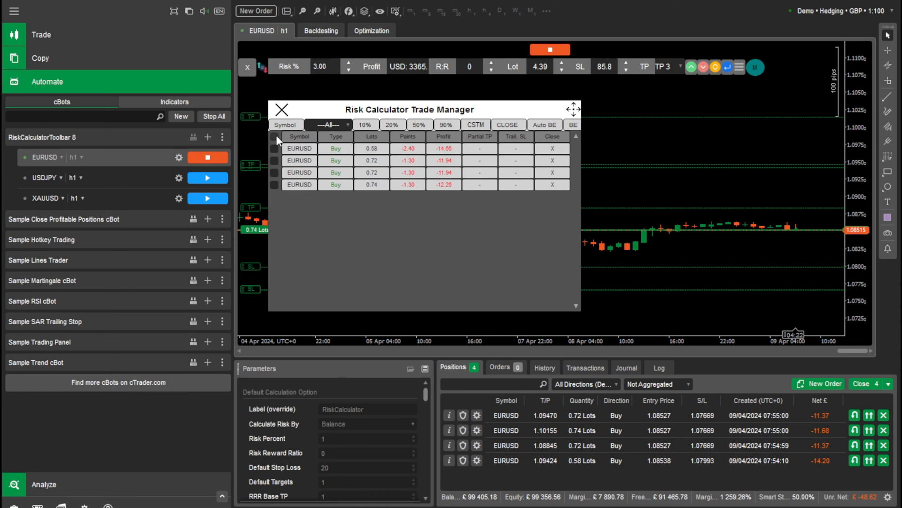
left_click(275, 137)
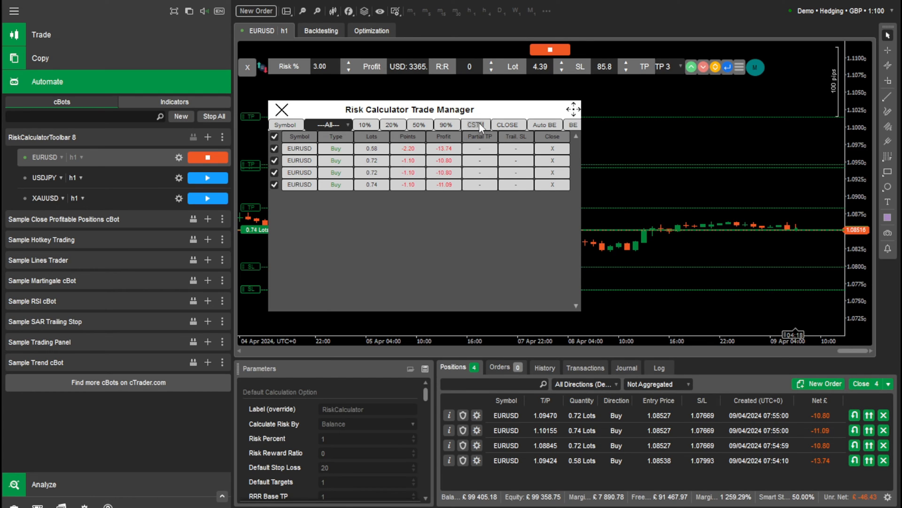
- Trim the trades by a custom 12%, then close all but one 0.63-lot buy
left_click(476, 124)
type("12")
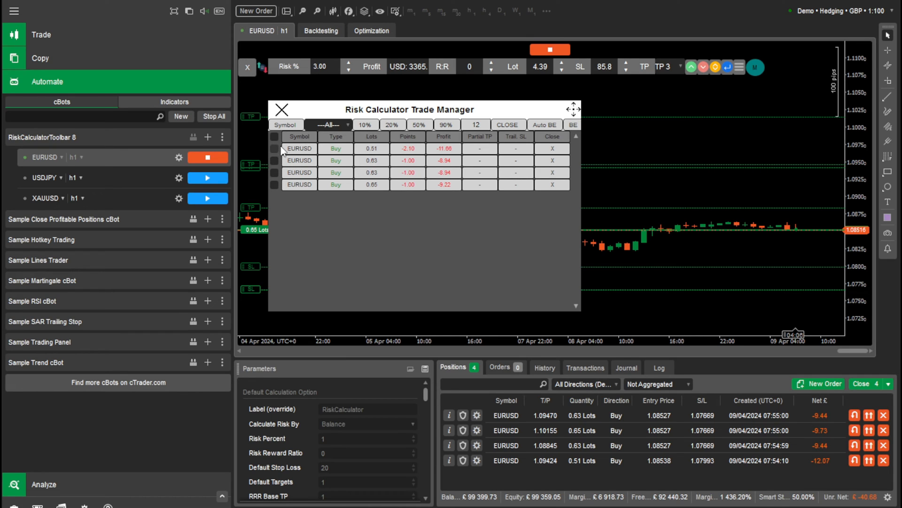
left_click(476, 124)
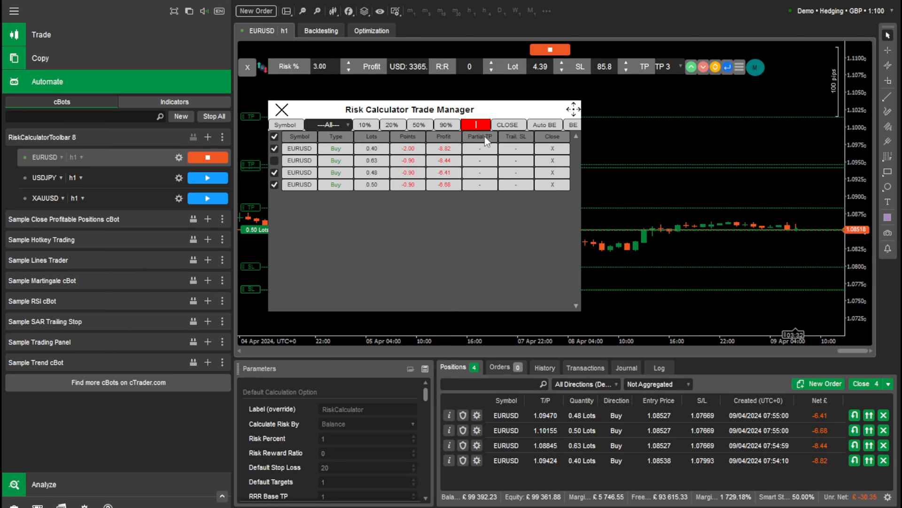
left_click(475, 124)
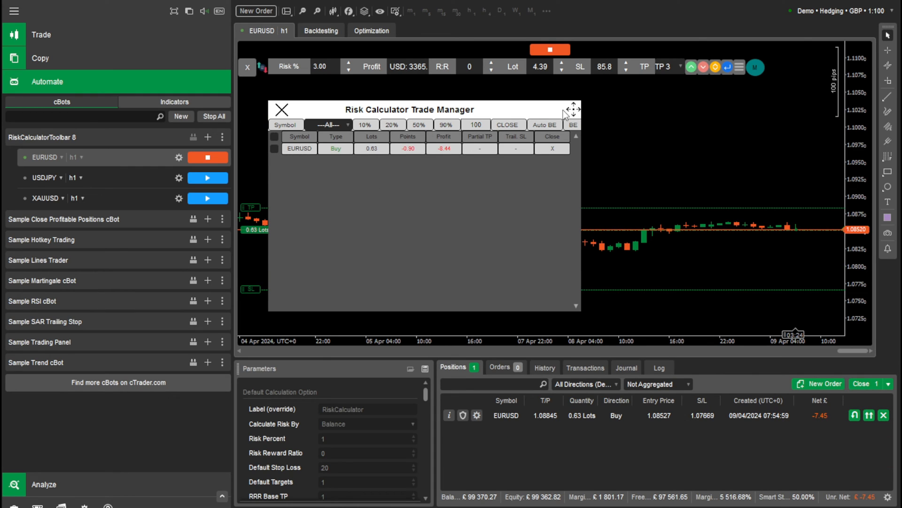
mouse_move(272, 114)
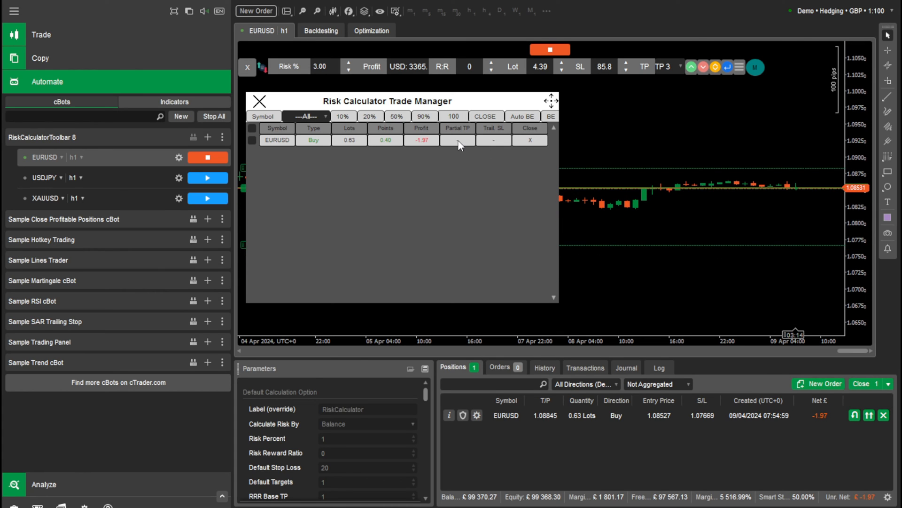
- Move the remaining 0.63-lot buy's take profit to 1.10305 and reopen Trade Manager
left_click(457, 140)
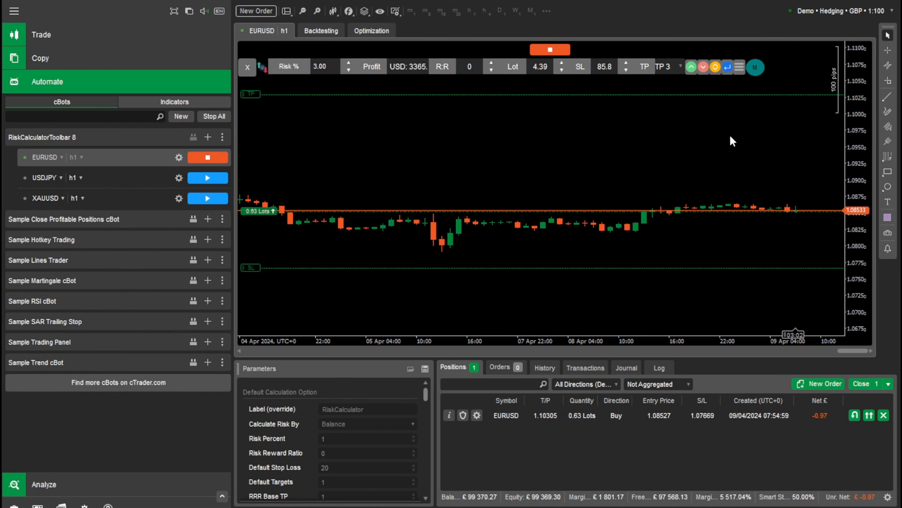
left_click(754, 67)
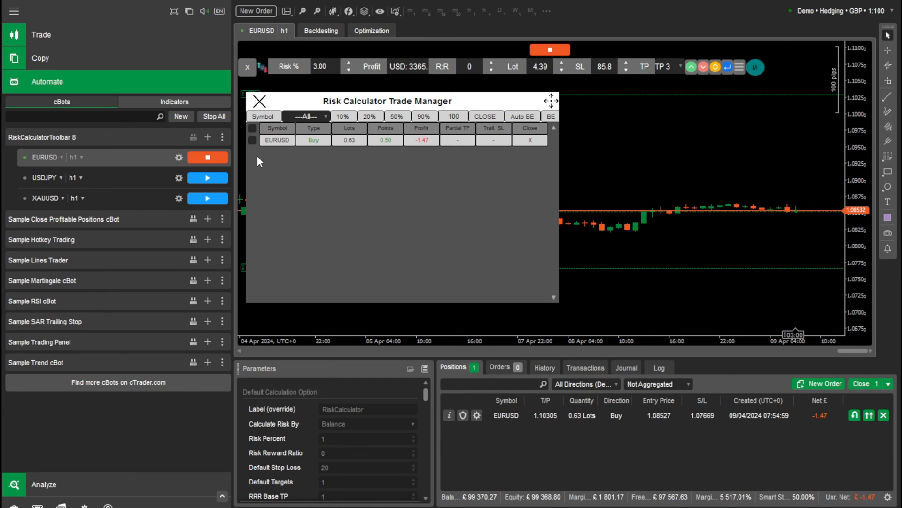
mouse_move(460, 147)
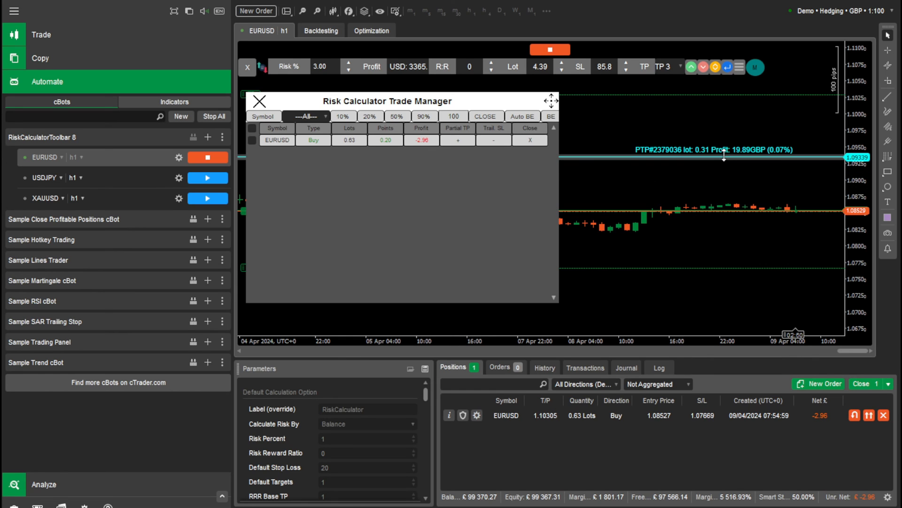
left_click_drag(724, 157, 724, 184)
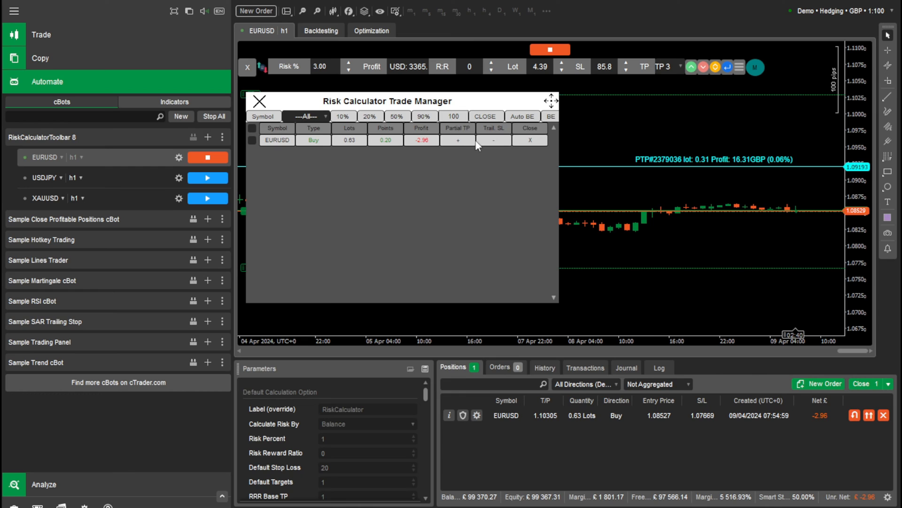
mouse_move(761, 185)
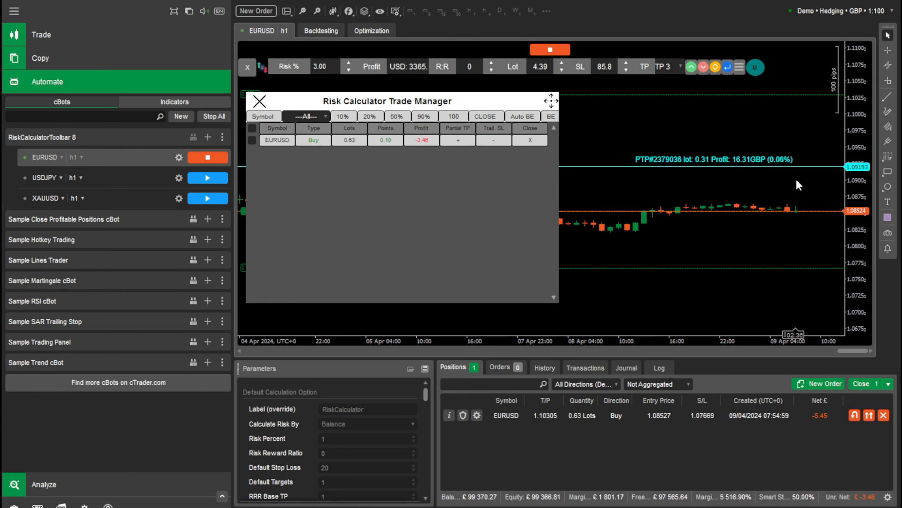
mouse_move(713, 128)
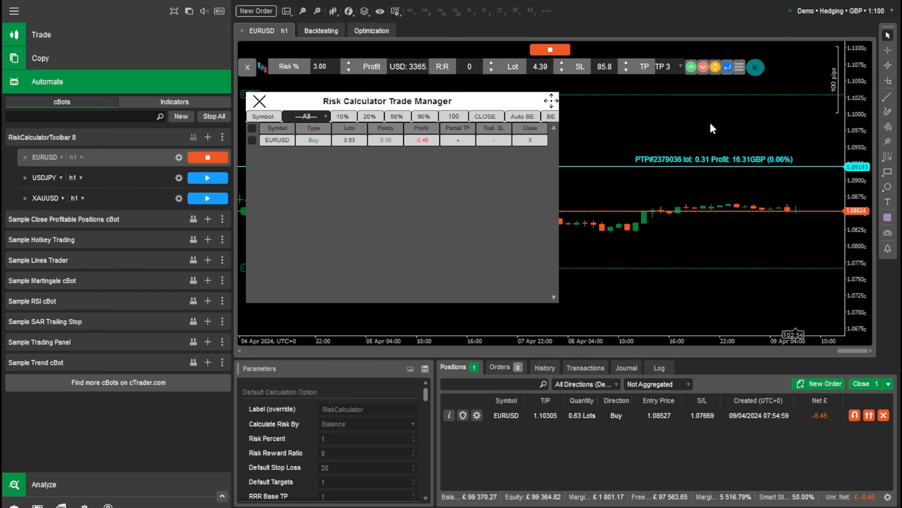
mouse_move(417, 403)
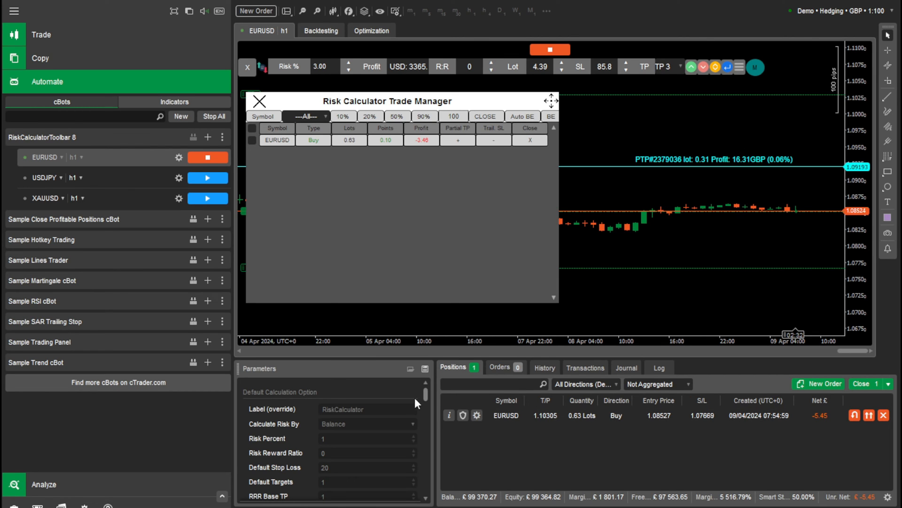
scroll("down", 3)
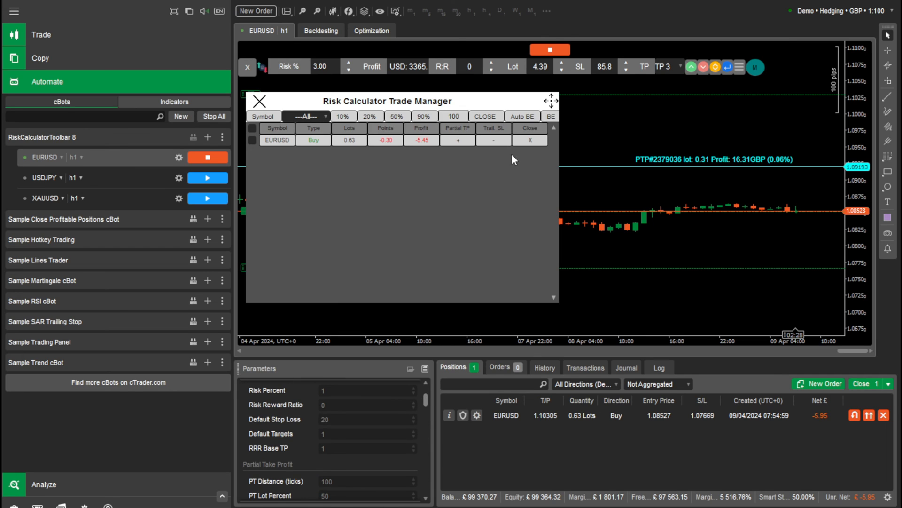
mouse_move(461, 142)
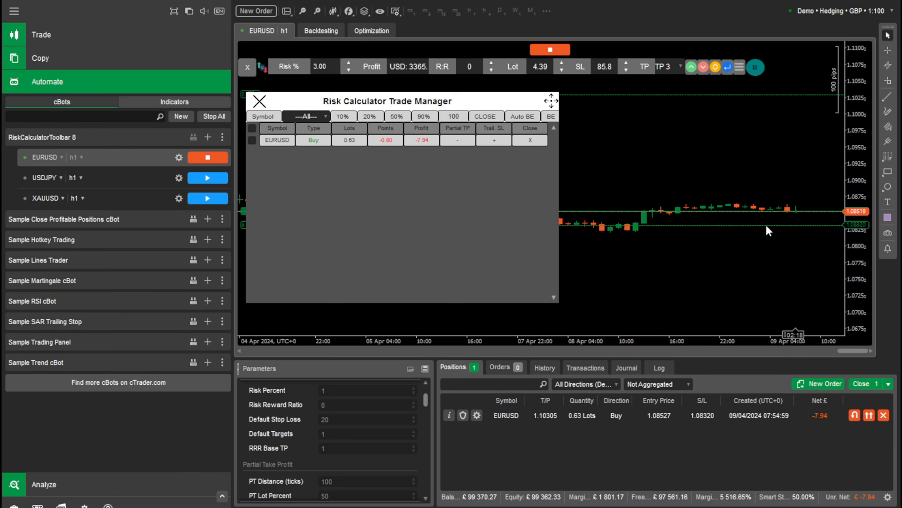
mouse_move(794, 229)
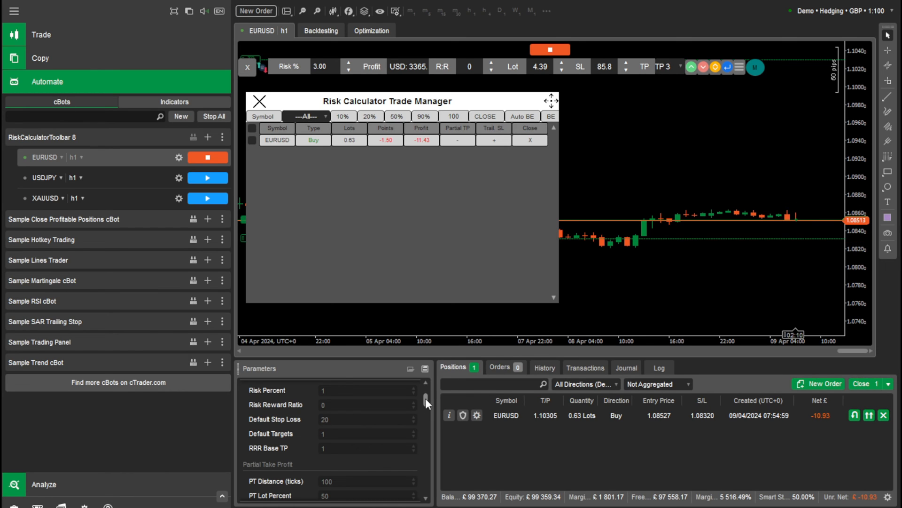
- Raise the 0.63-lot EURUSD buy's stop loss to 1.08320 on the chart
scroll("down", 3)
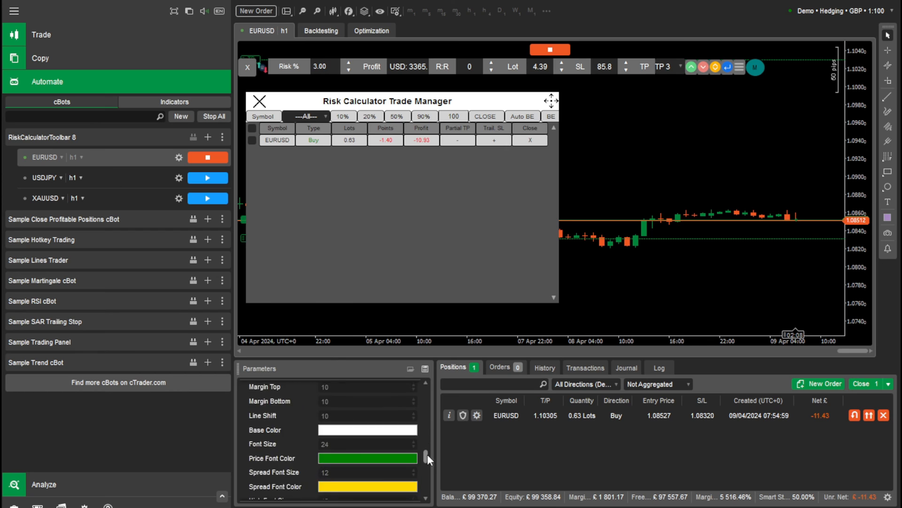
scroll("down", 3)
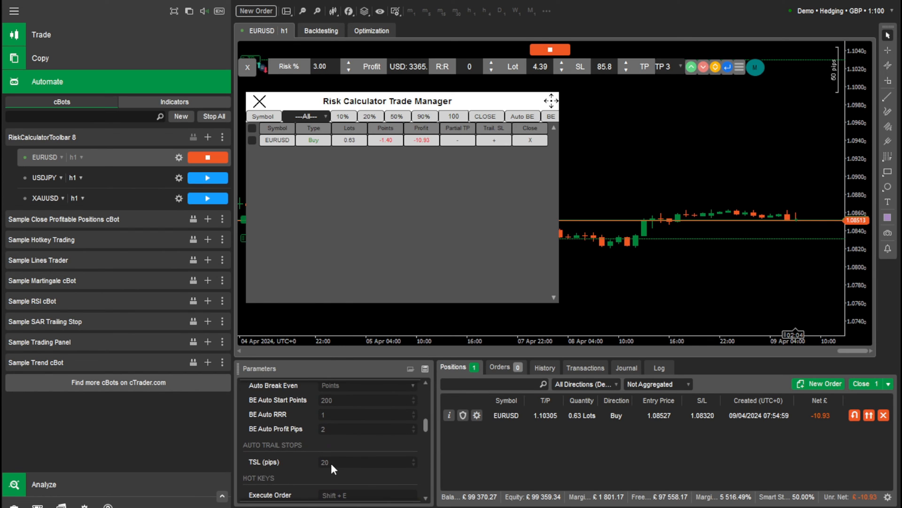
mouse_move(578, 216)
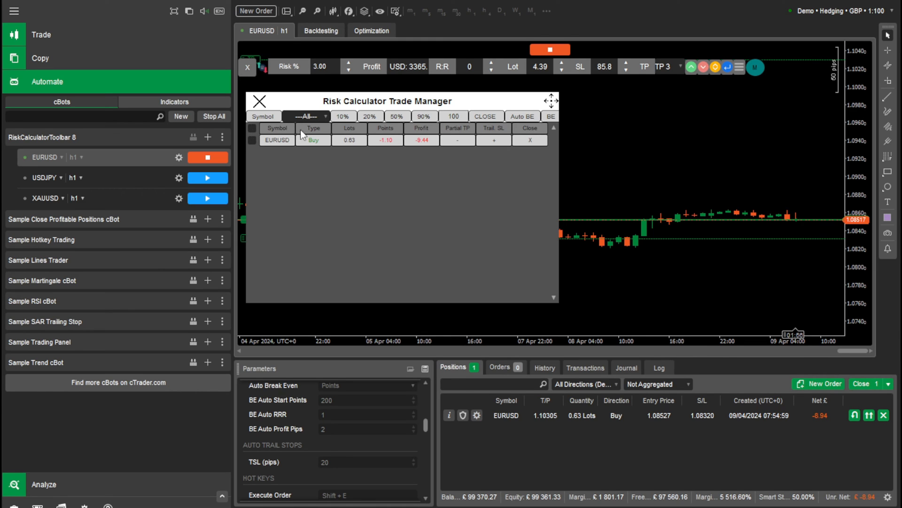
left_click(252, 128)
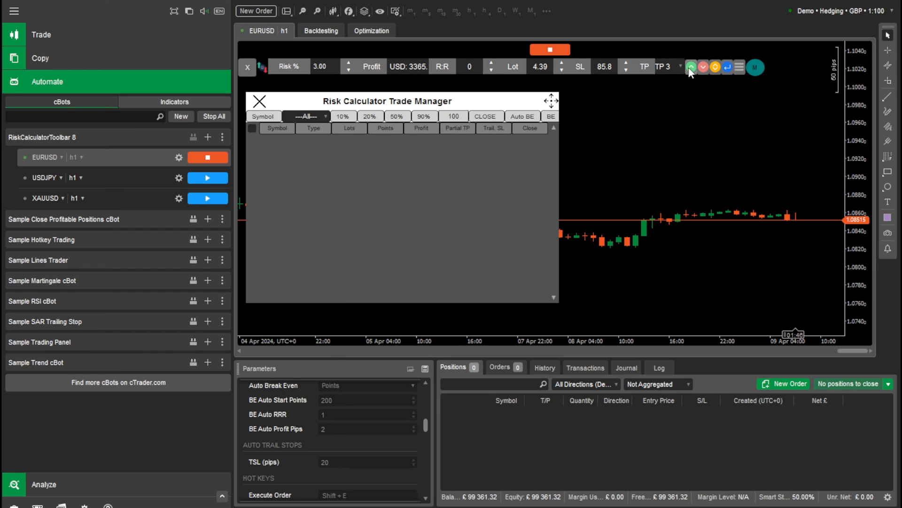
- Open a 4.39-lot EURUSD buy with Auto BE, then close it and Trade Manager
left_click(703, 67)
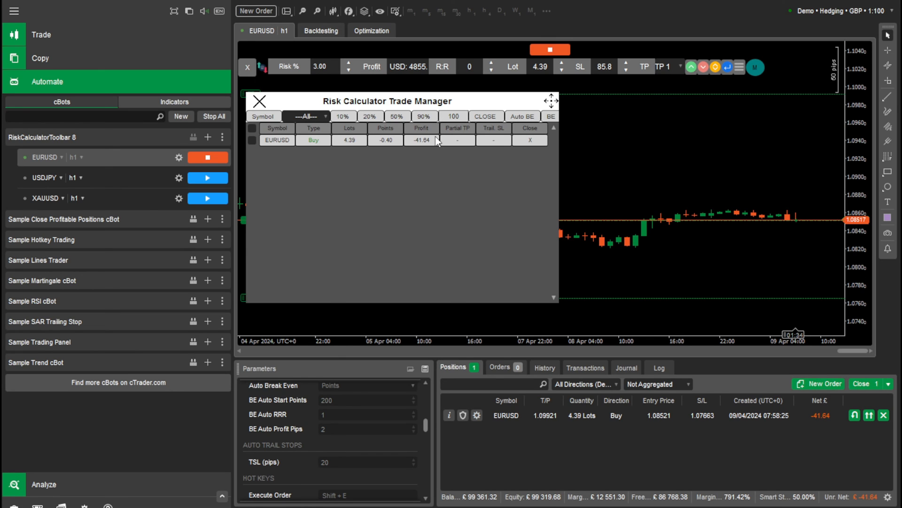
mouse_move(709, 169)
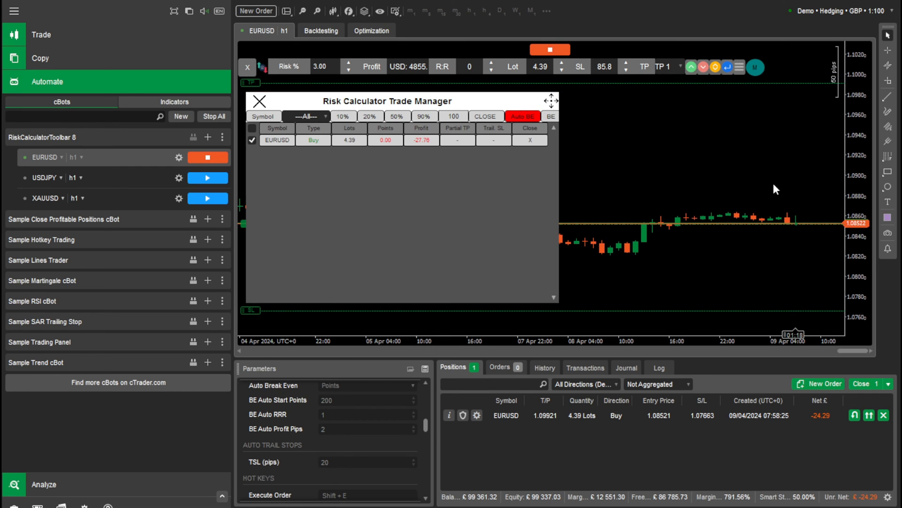
mouse_move(849, 249)
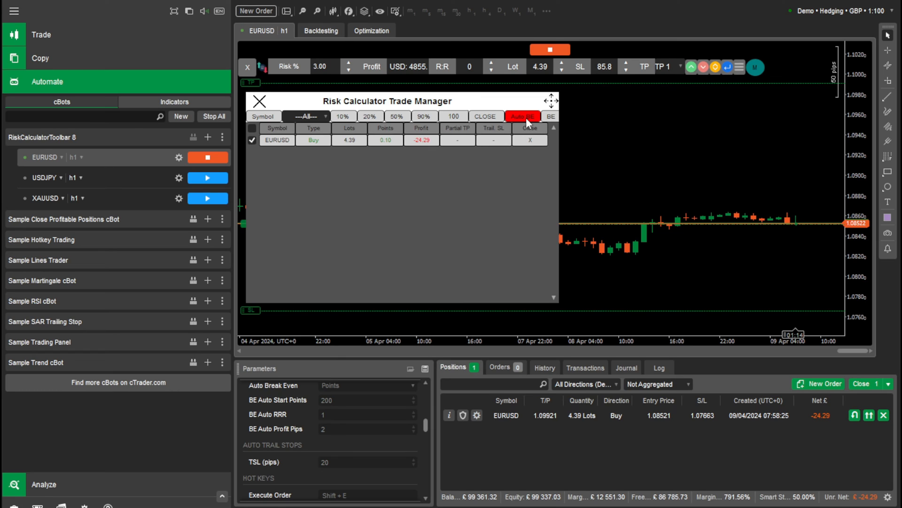
left_click(252, 140)
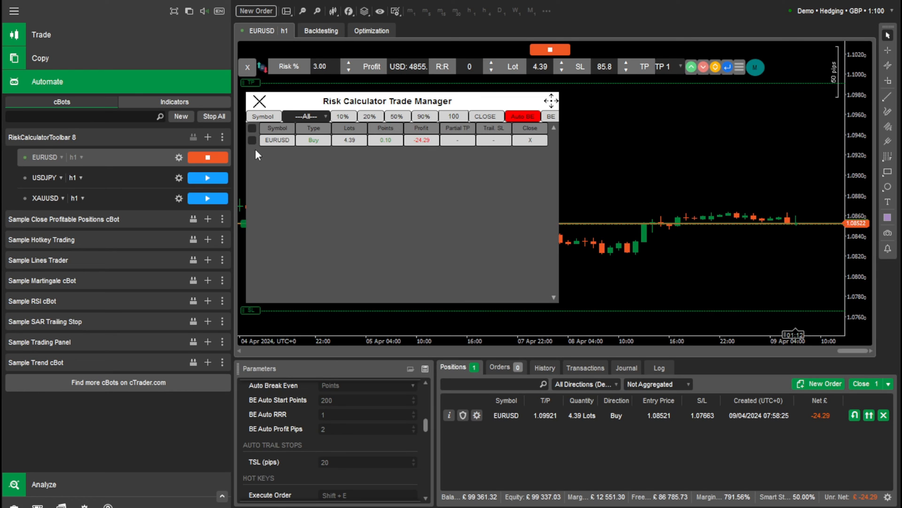
left_click(252, 140)
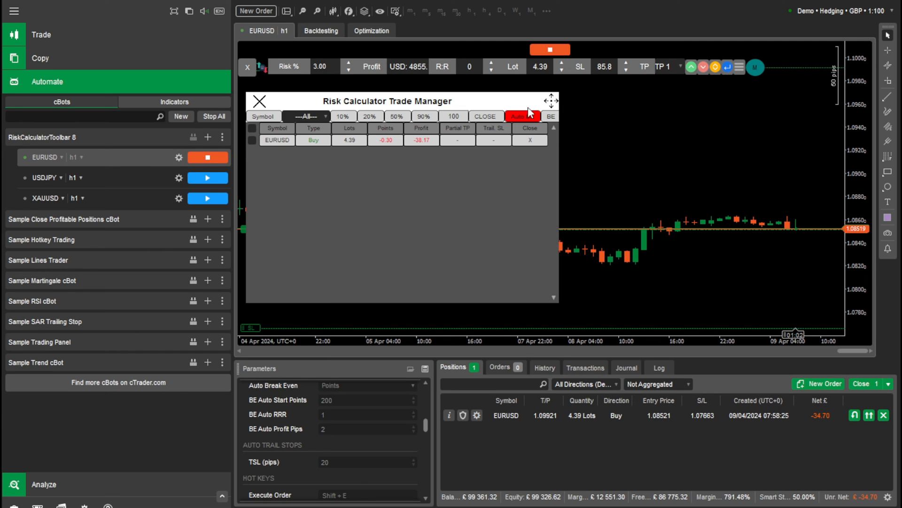
left_click(259, 102)
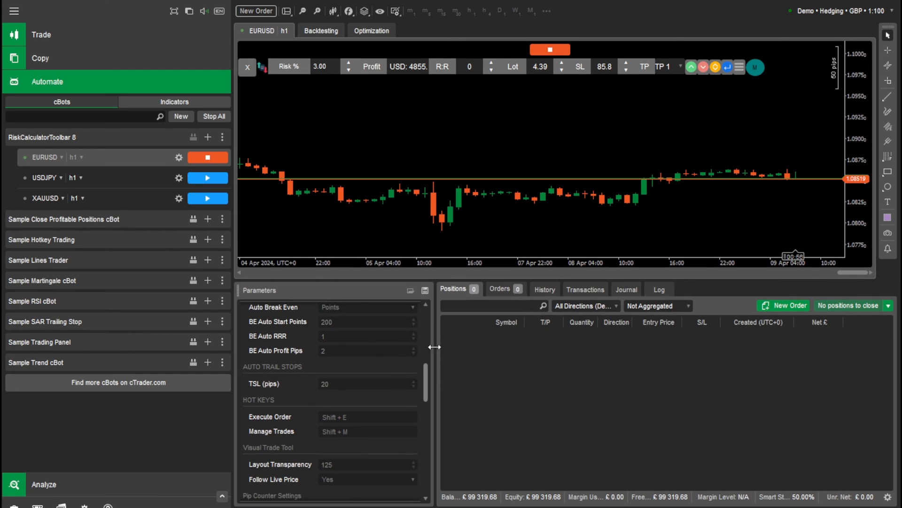
- Stop the cBot, restart it to view the pip counter, then stop it again
left_click(207, 157)
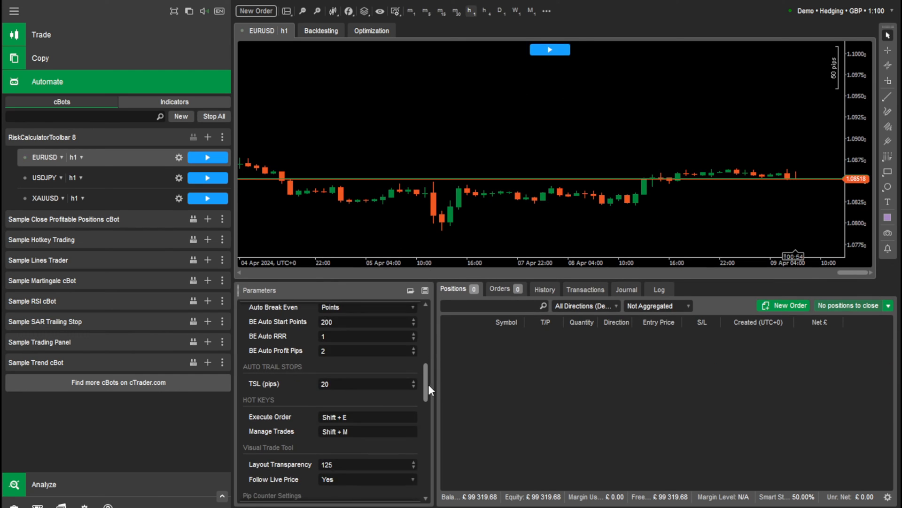
scroll("down", 3)
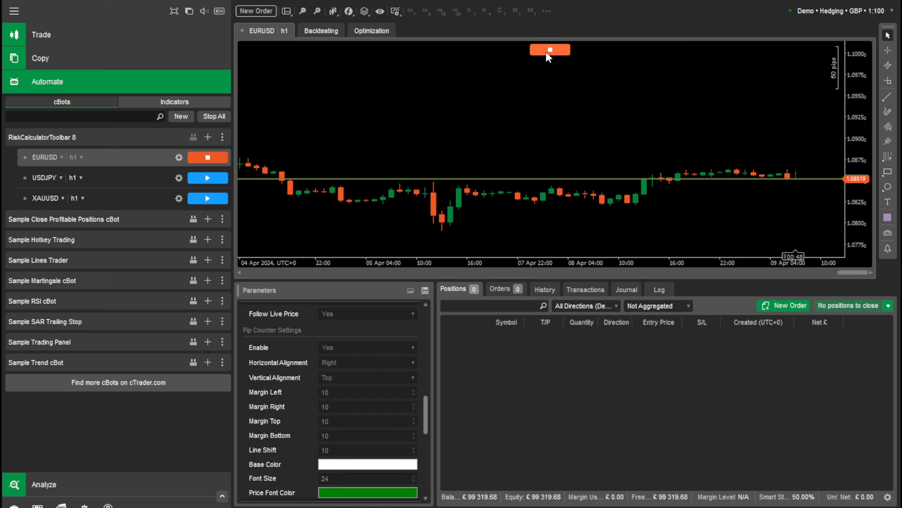
left_click(549, 49)
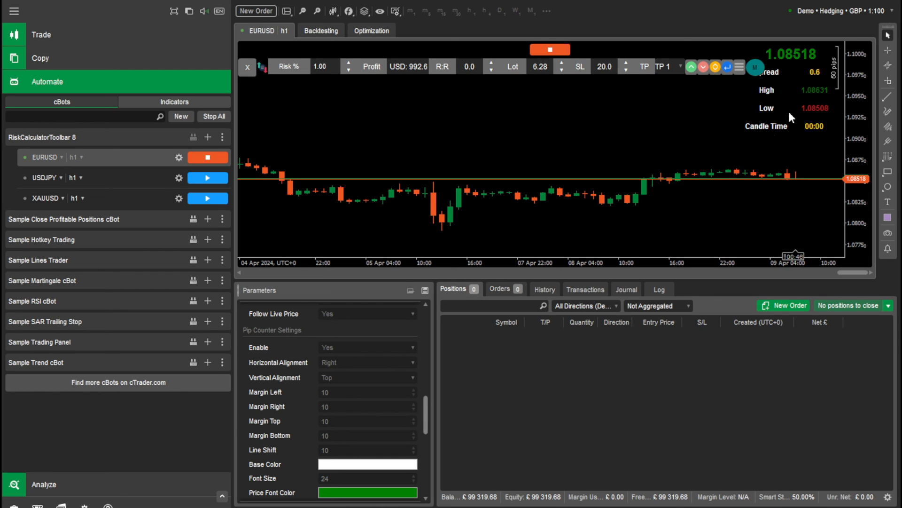
mouse_move(340, 367)
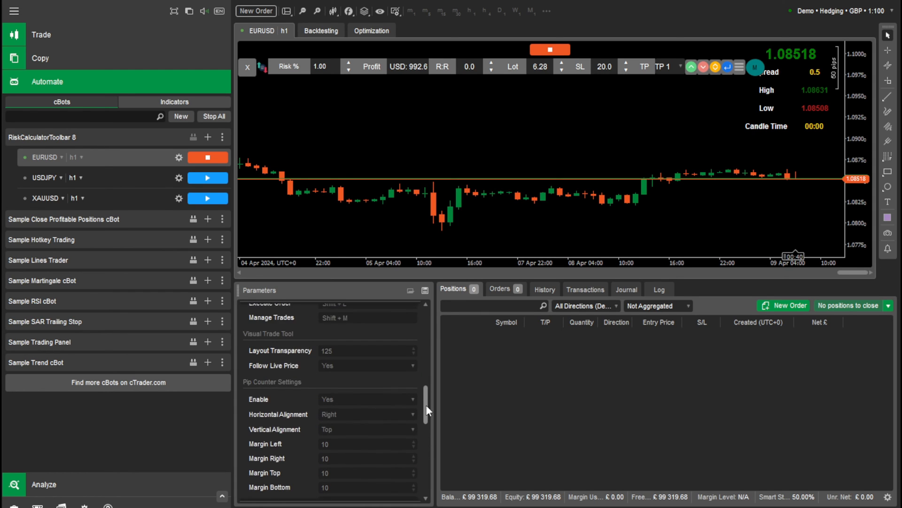
scroll("down", 3)
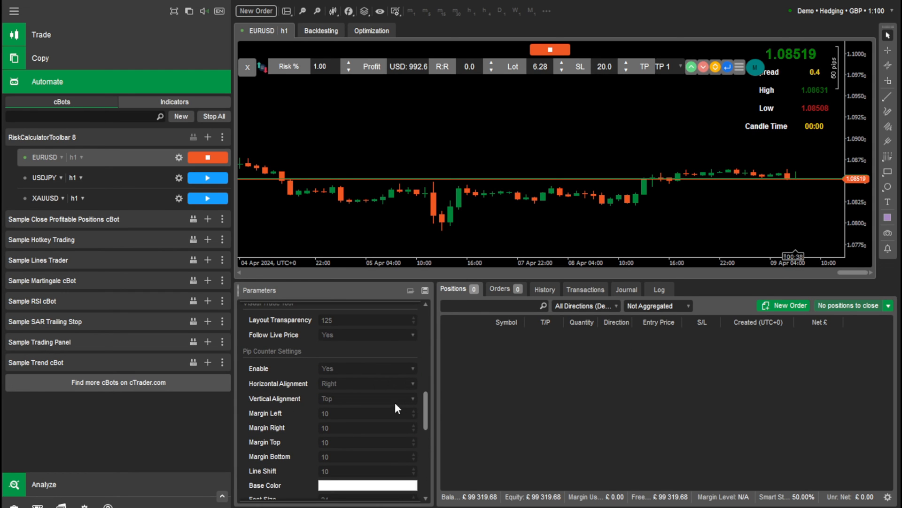
scroll("down", 3)
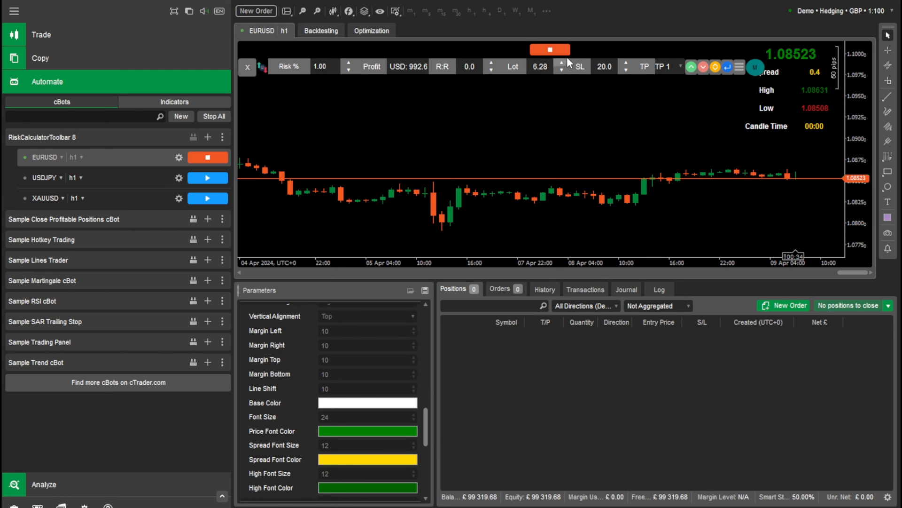
left_click(207, 157)
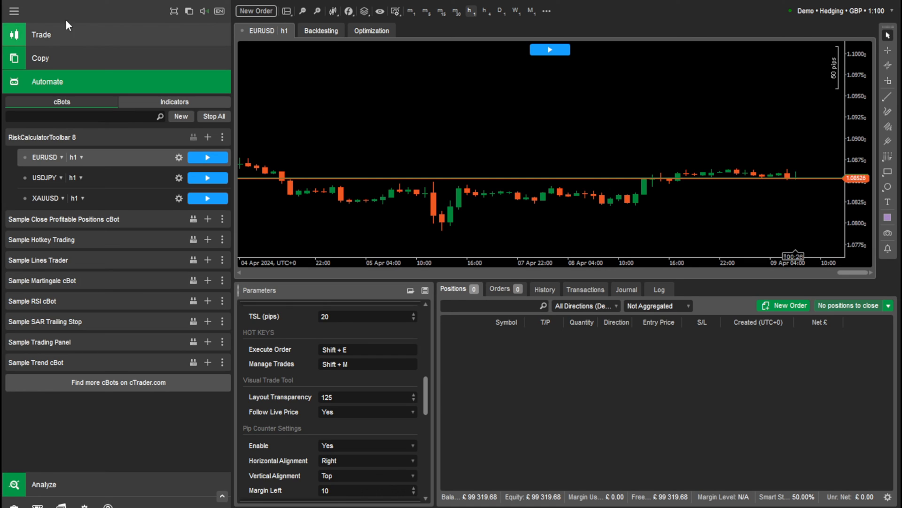
- Collapse the left sidebar and review the partial TP, break-even, trailing and pip-counter parameters
left_click(14, 11)
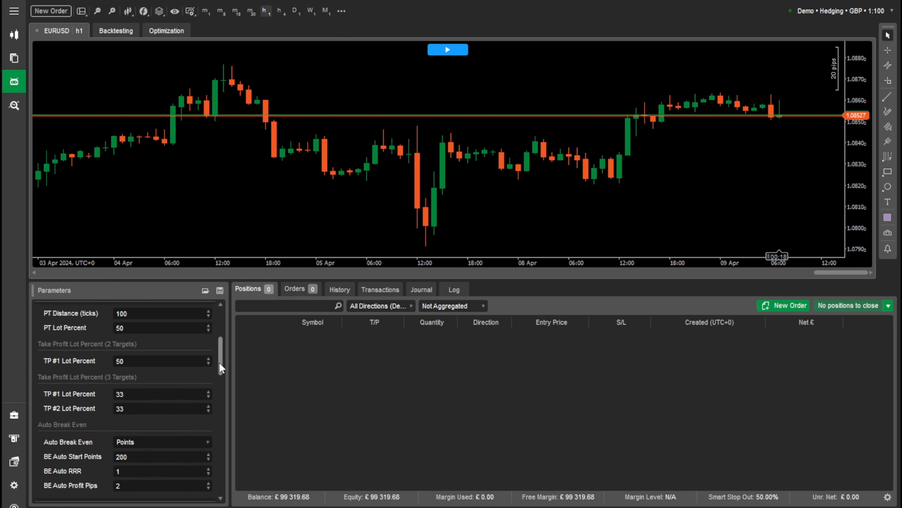
scroll("down", 3)
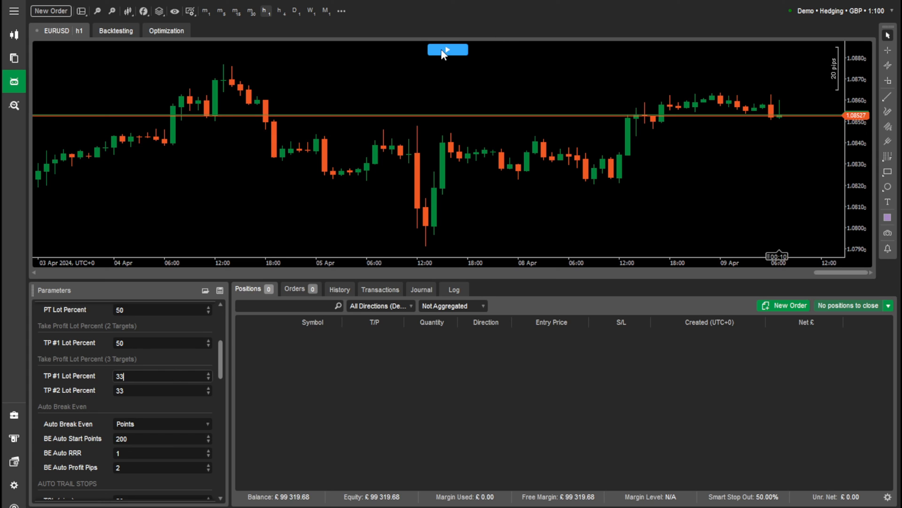
scroll("down", 3)
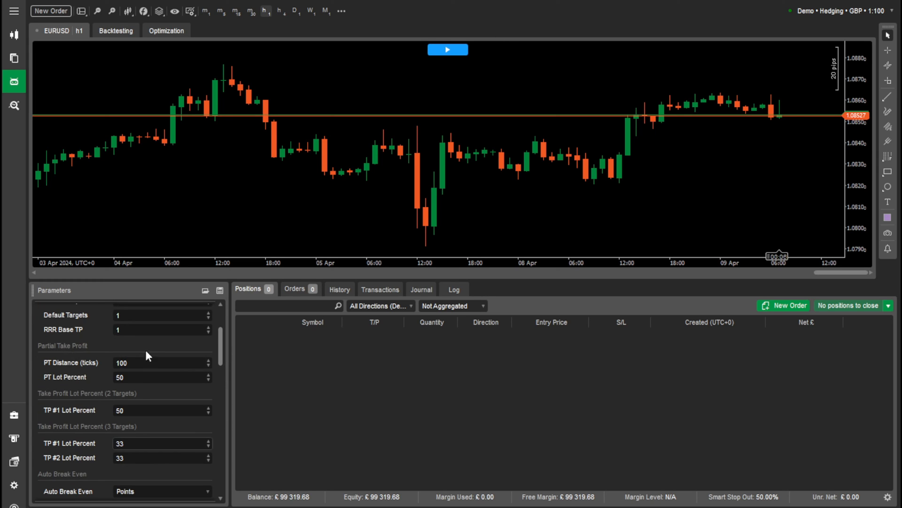
scroll("down", 3)
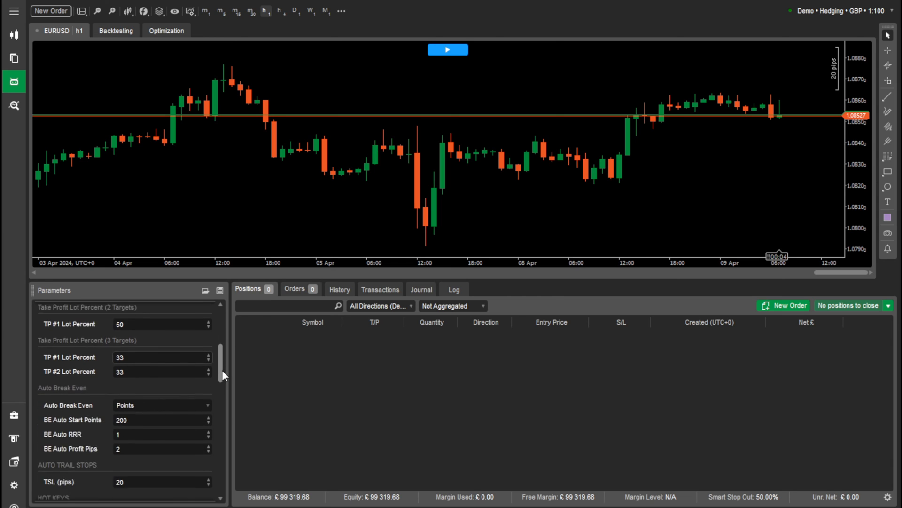
scroll("down", 3)
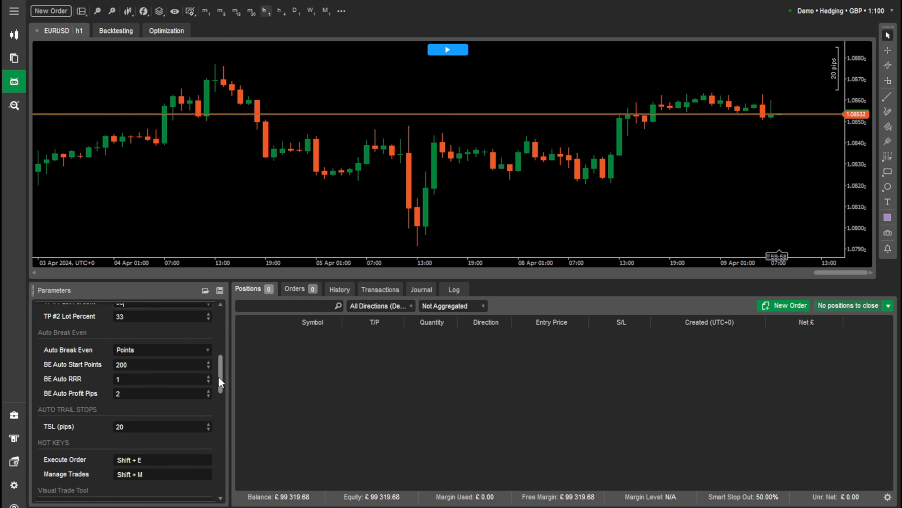
scroll("down", 3)
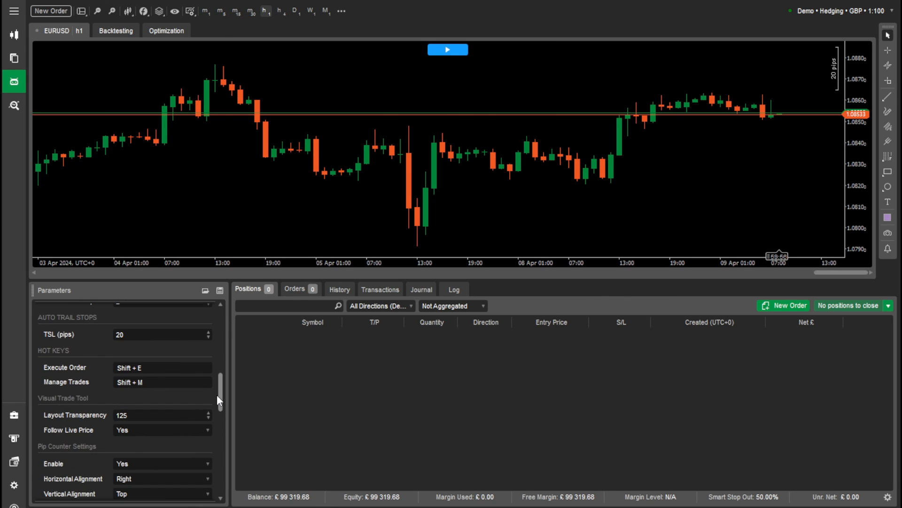
scroll("down", 3)
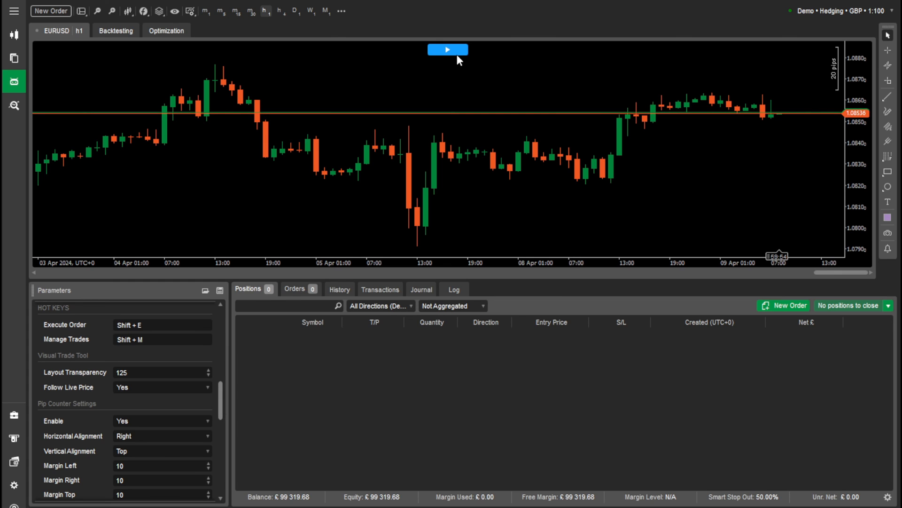
- Start then stop the cBot, and set Pip Counter Enable to No
left_click(448, 50)
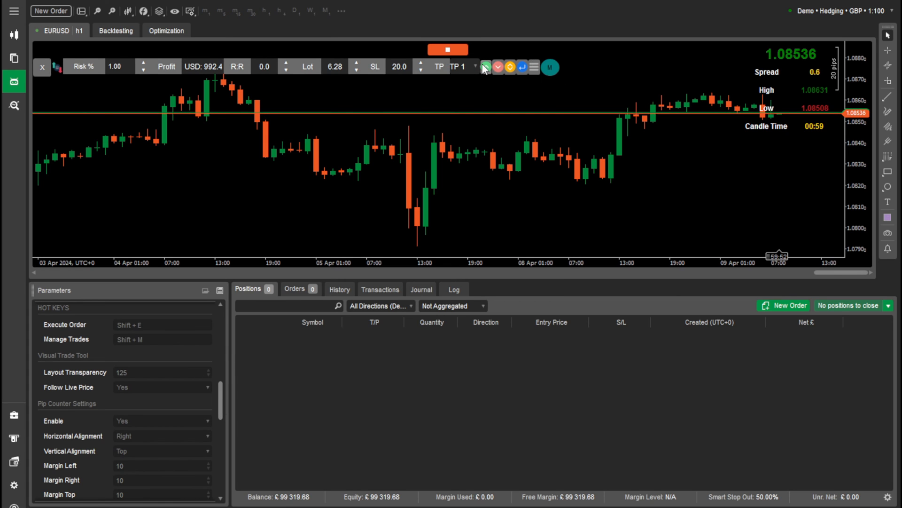
left_click(486, 67)
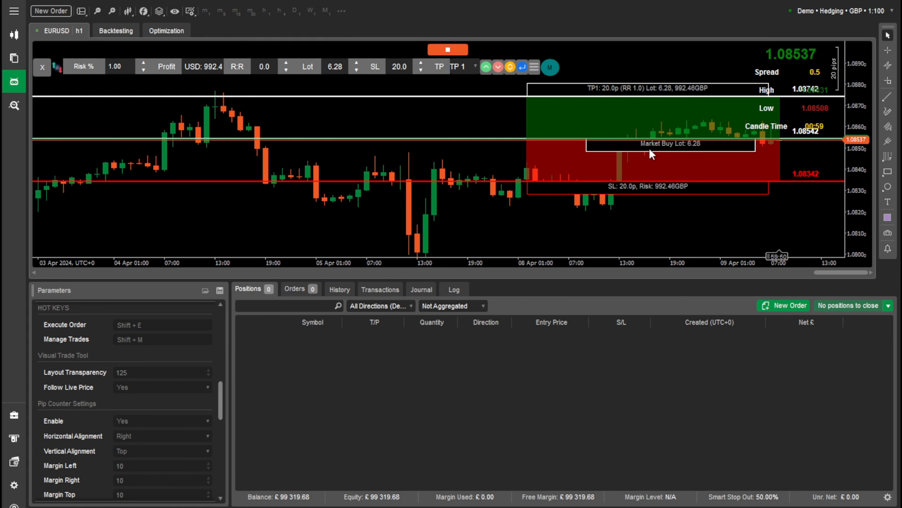
mouse_move(669, 143)
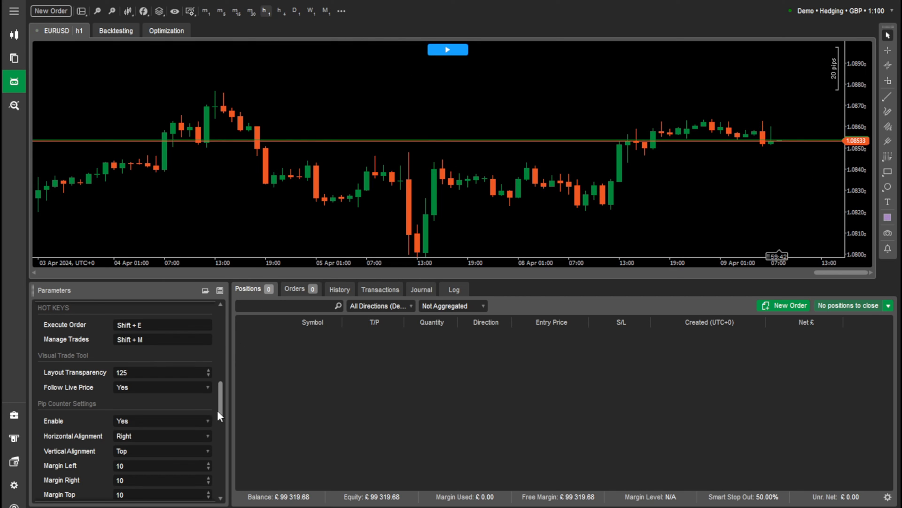
left_click(161, 421)
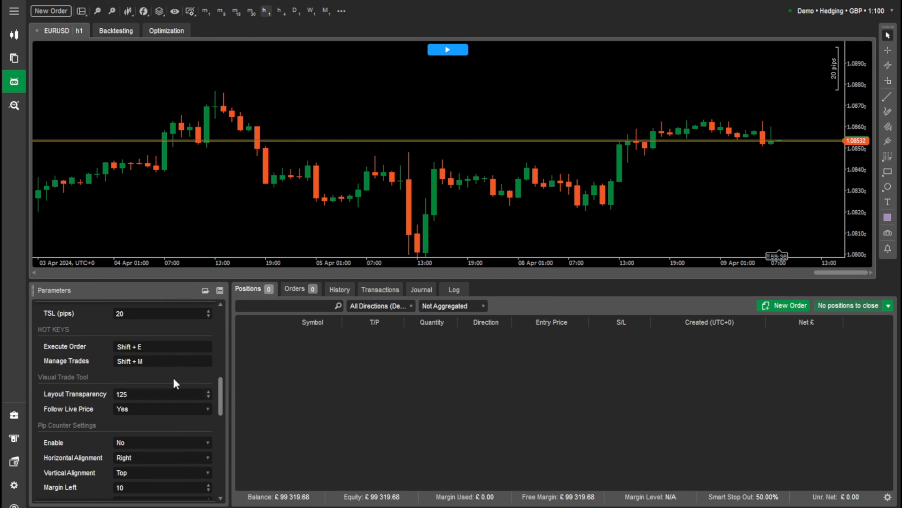
scroll("down", 3)
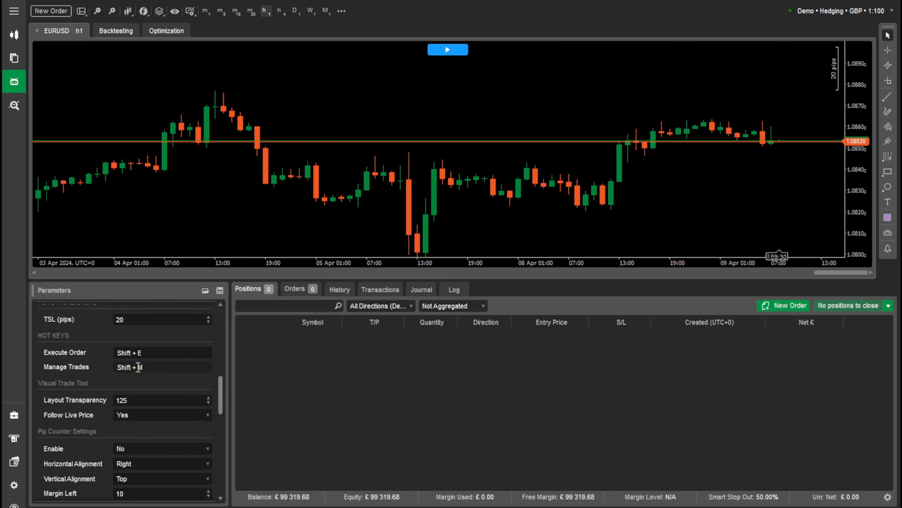
scroll("down", 3)
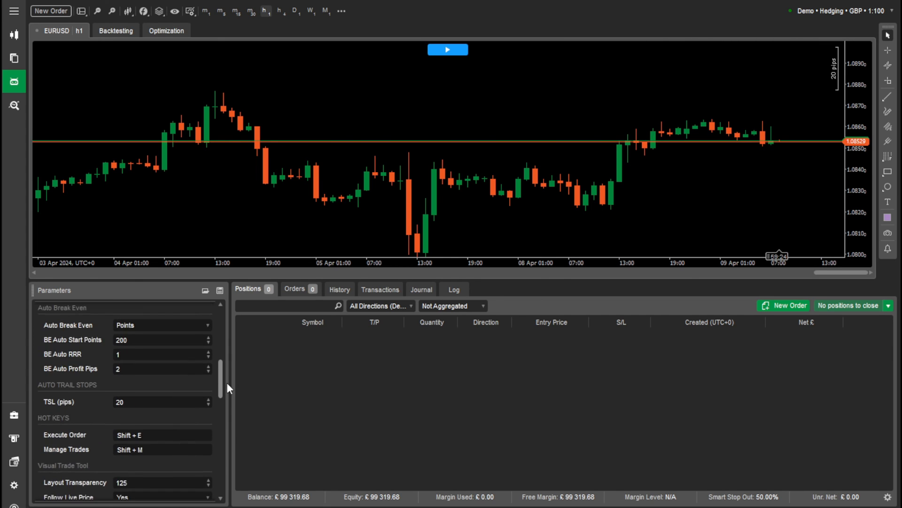
scroll("down", 3)
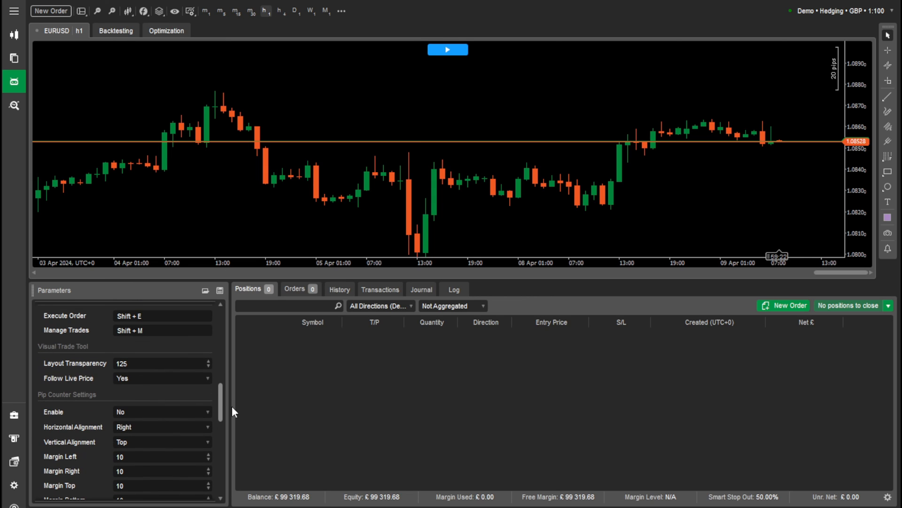
- Preview a buy, stop the cBot, set Layout Transparency to 10, and restart it
left_click(447, 49)
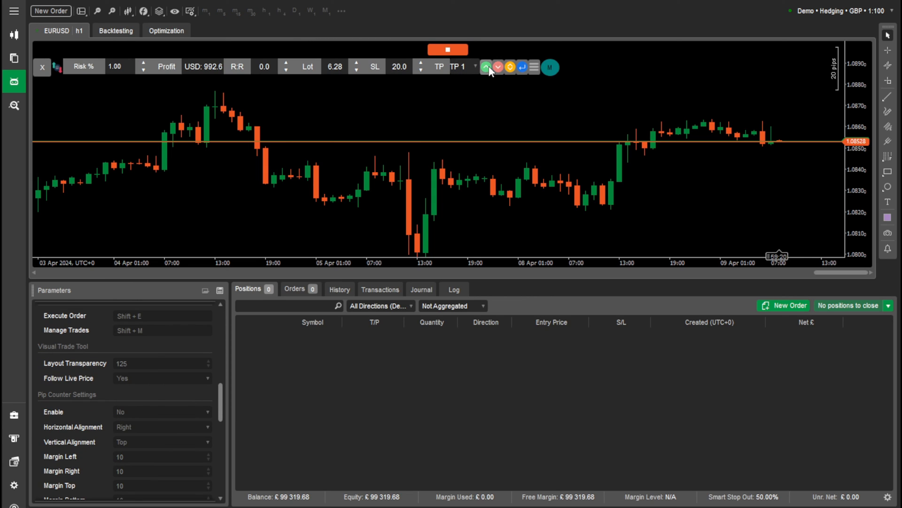
left_click(486, 67)
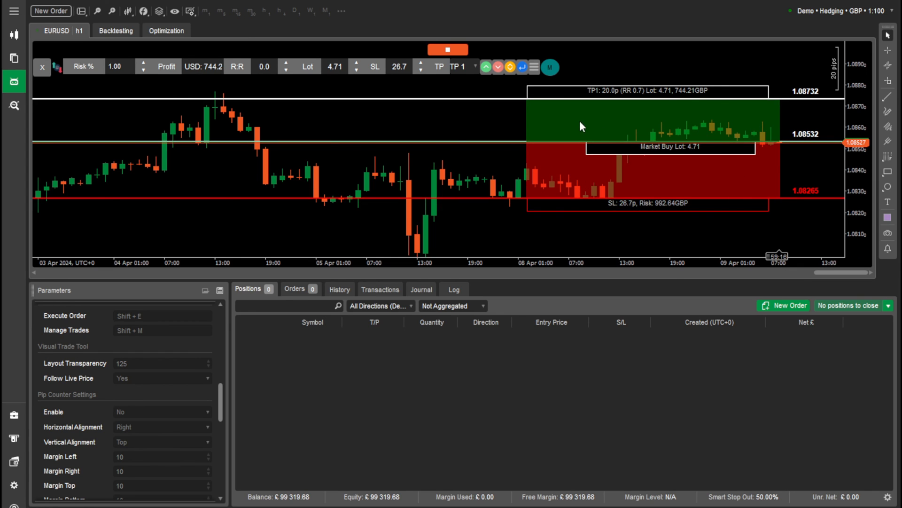
mouse_move(584, 97)
type("50")
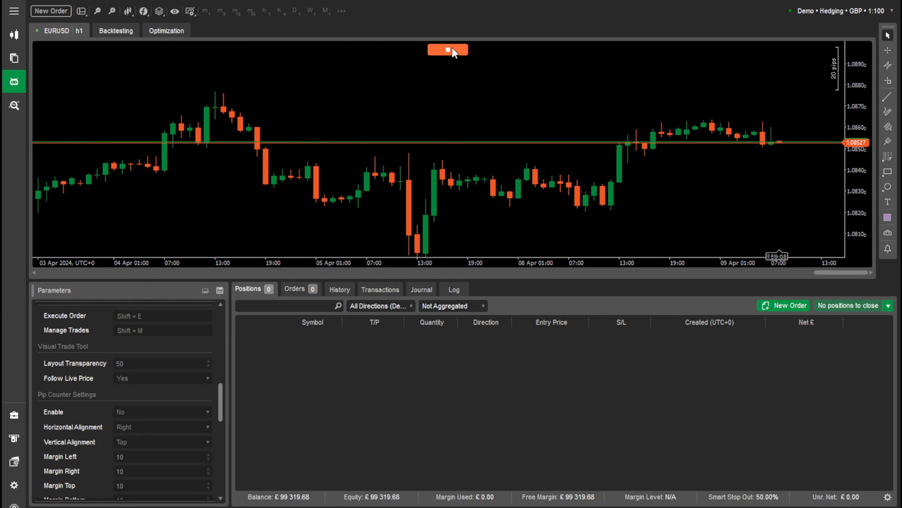
left_click(448, 50)
type("10")
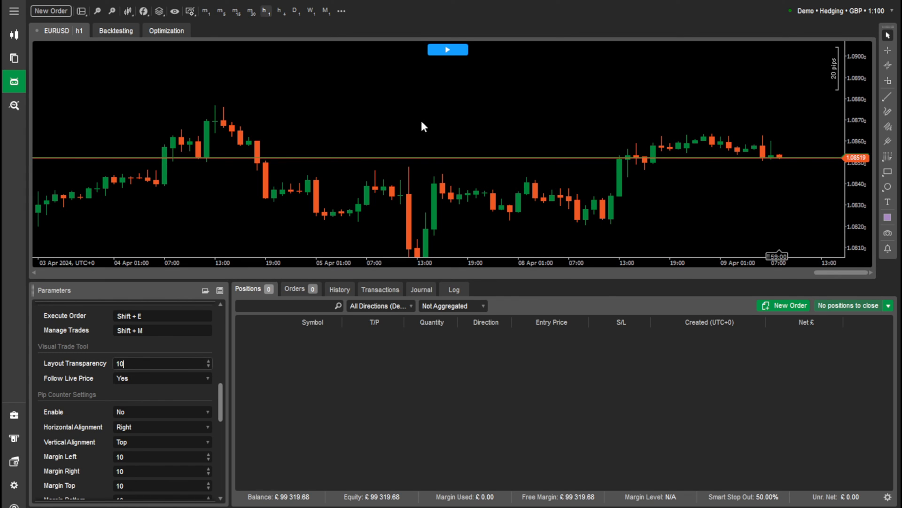
left_click(447, 49)
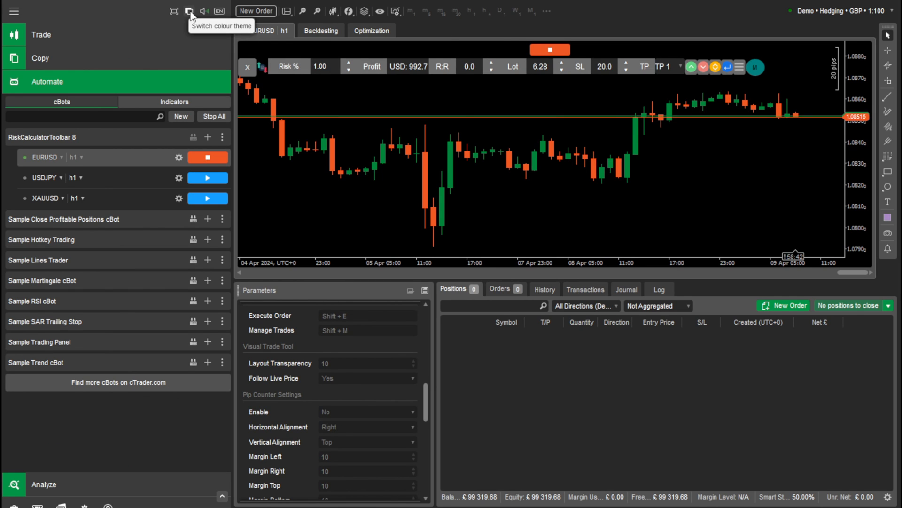
- Flip the colour theme to light and back to dark, then scroll the parameters
left_click(189, 10)
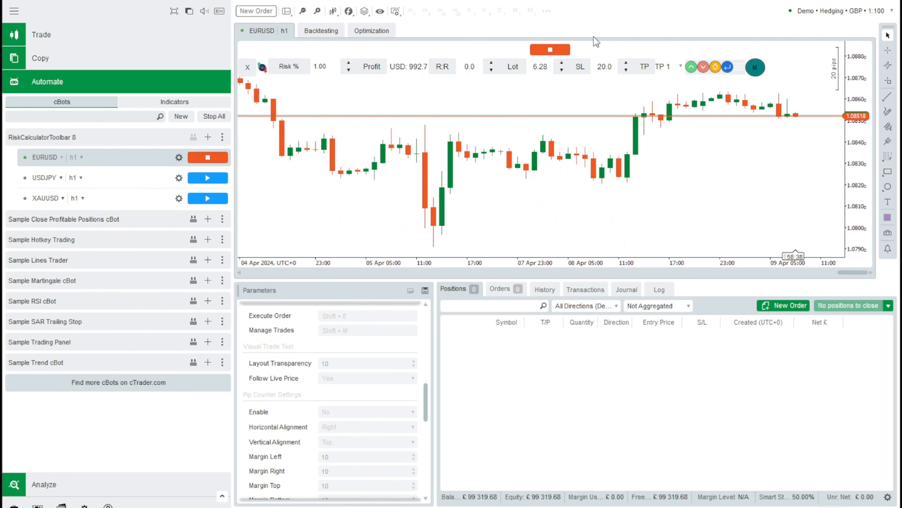
mouse_move(188, 11)
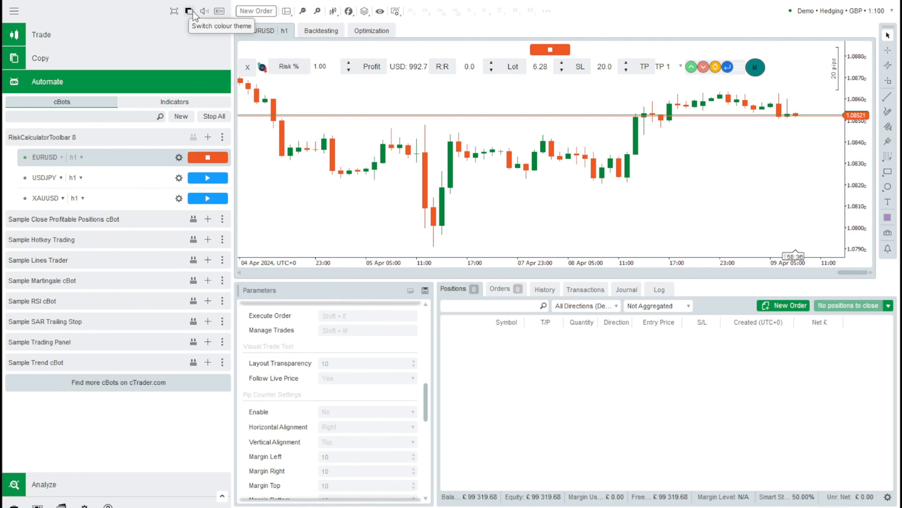
left_click(189, 10)
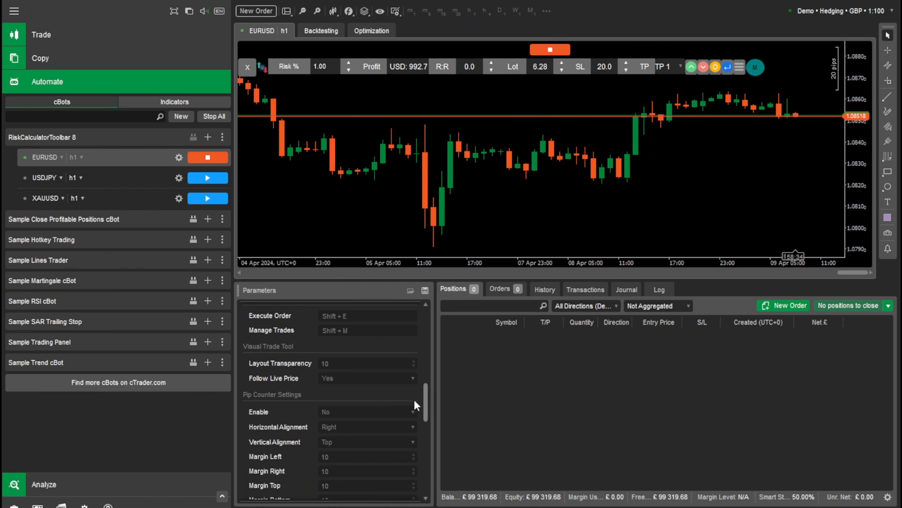
scroll("down", 3)
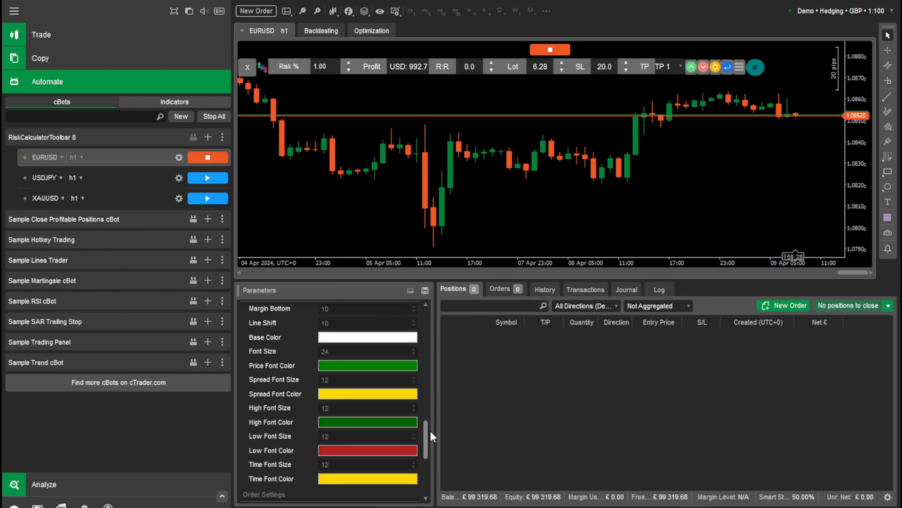
scroll("down", 3)
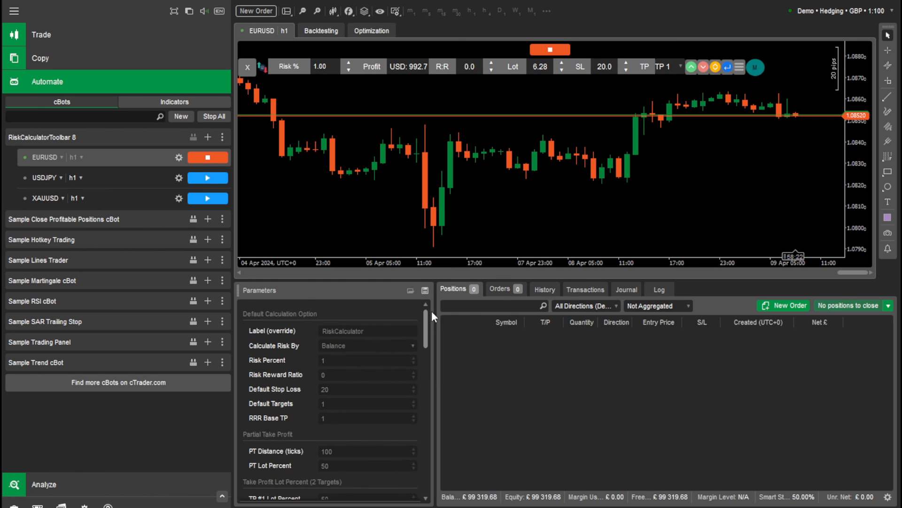
mouse_move(700, 202)
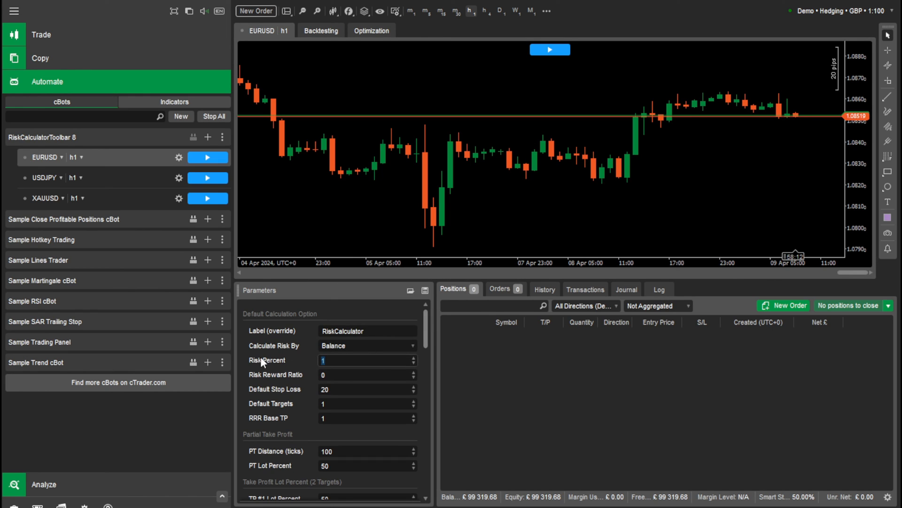
- Enter 5 as the cBot's Risk Percent parameter
type("5")
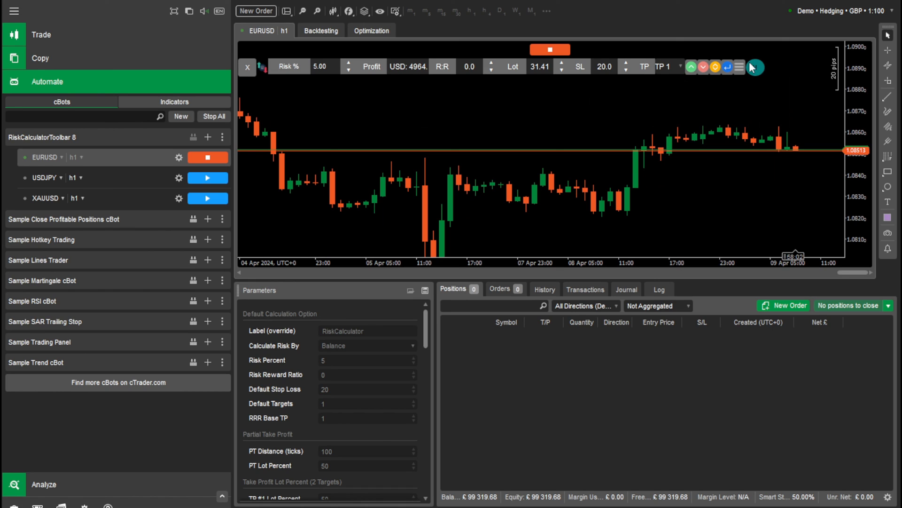
mouse_move(448, 96)
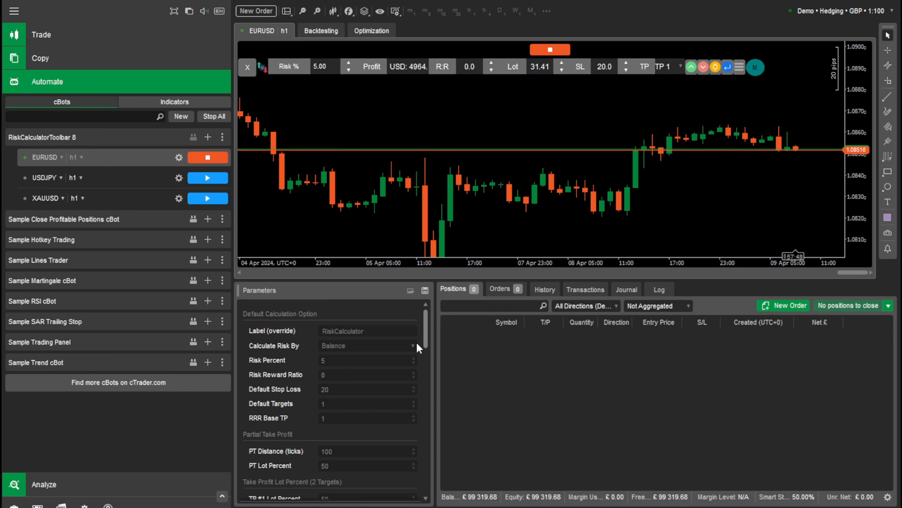
mouse_move(374, 251)
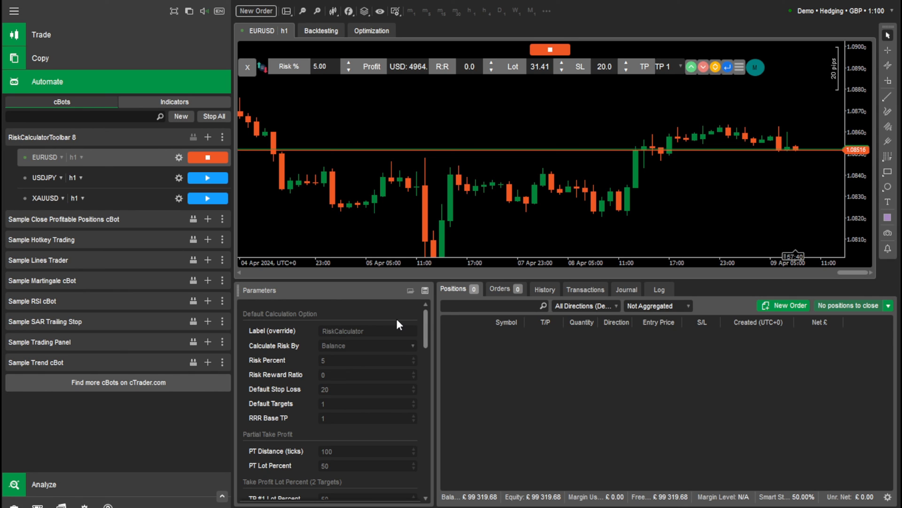
mouse_move(418, 186)
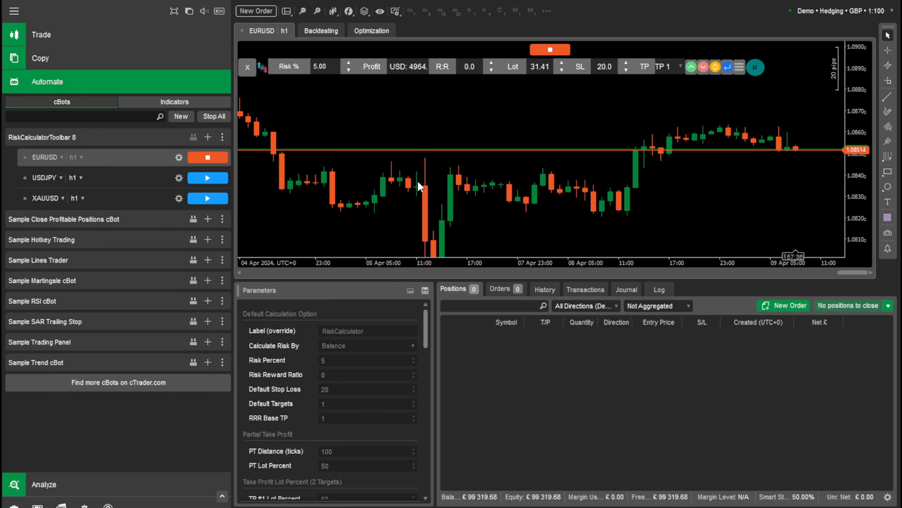
mouse_move(259, 36)
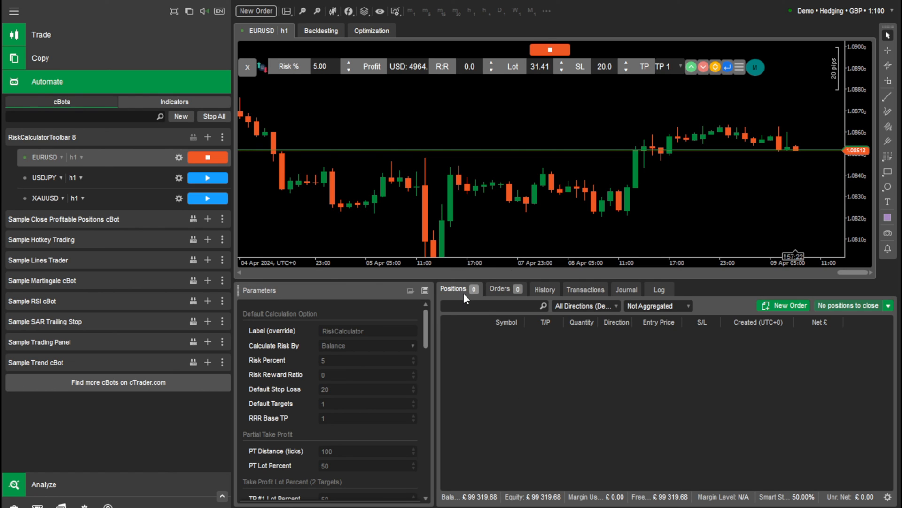
mouse_move(718, 212)
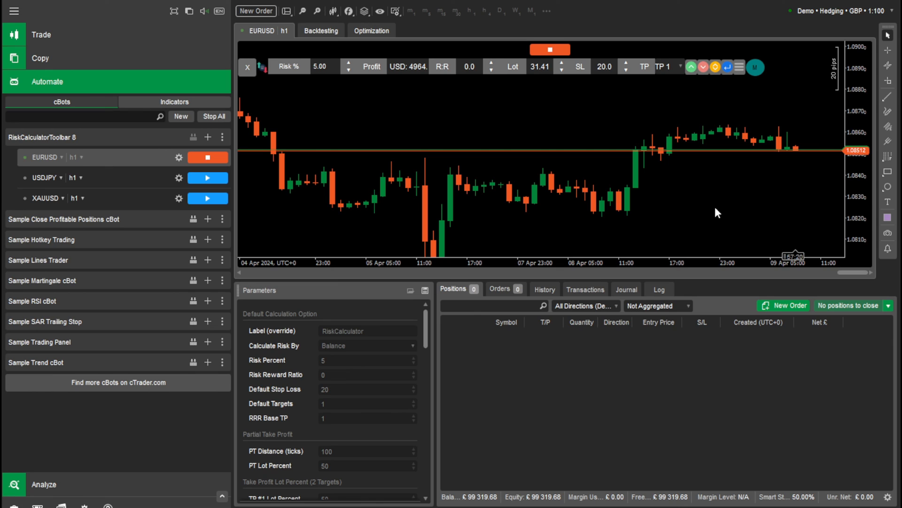
mouse_move(738, 215)
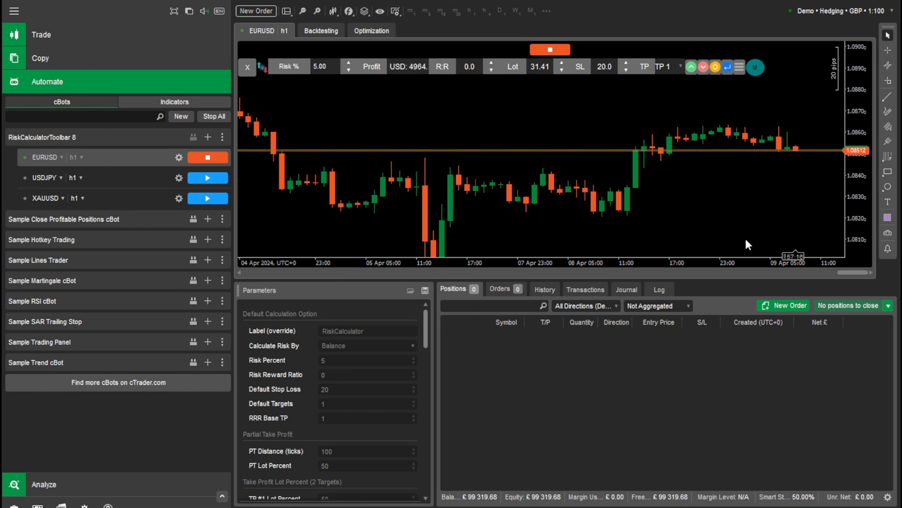
mouse_move(729, 214)
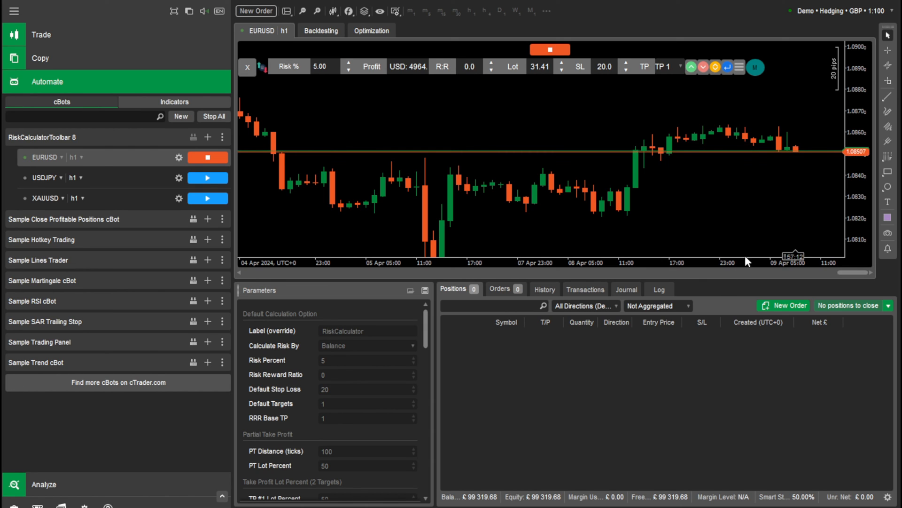
mouse_move(506, 101)
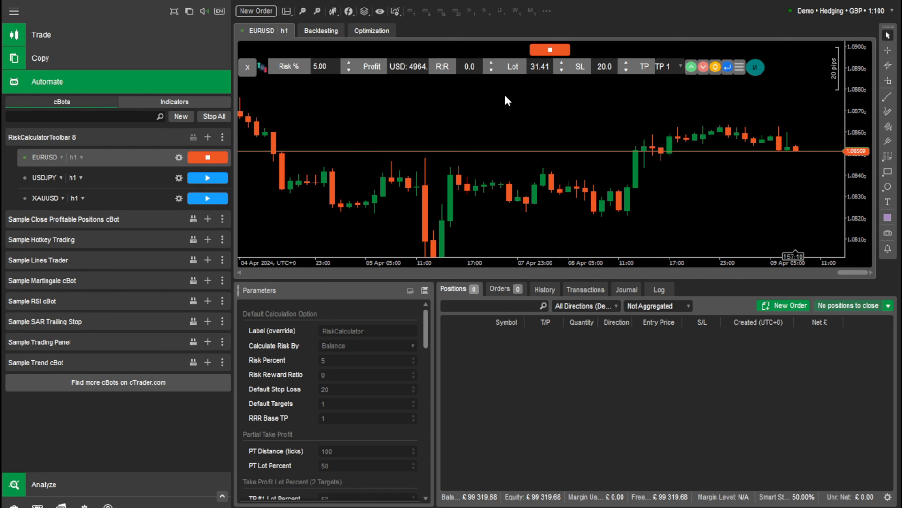